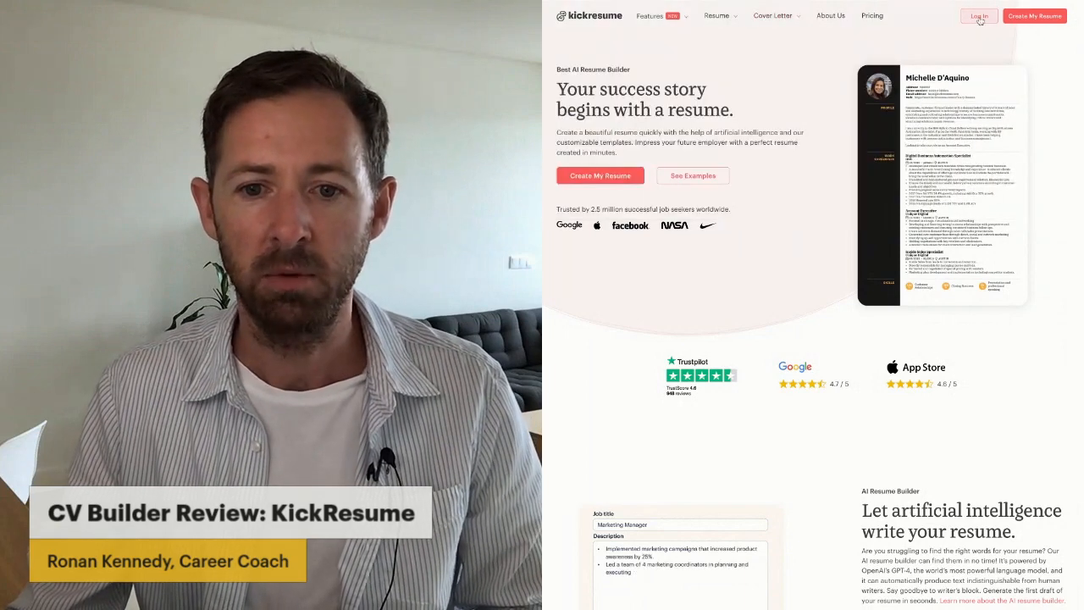
- Sign in to Kickresume with a Google account to reach the personal dashboard
click(979, 17)
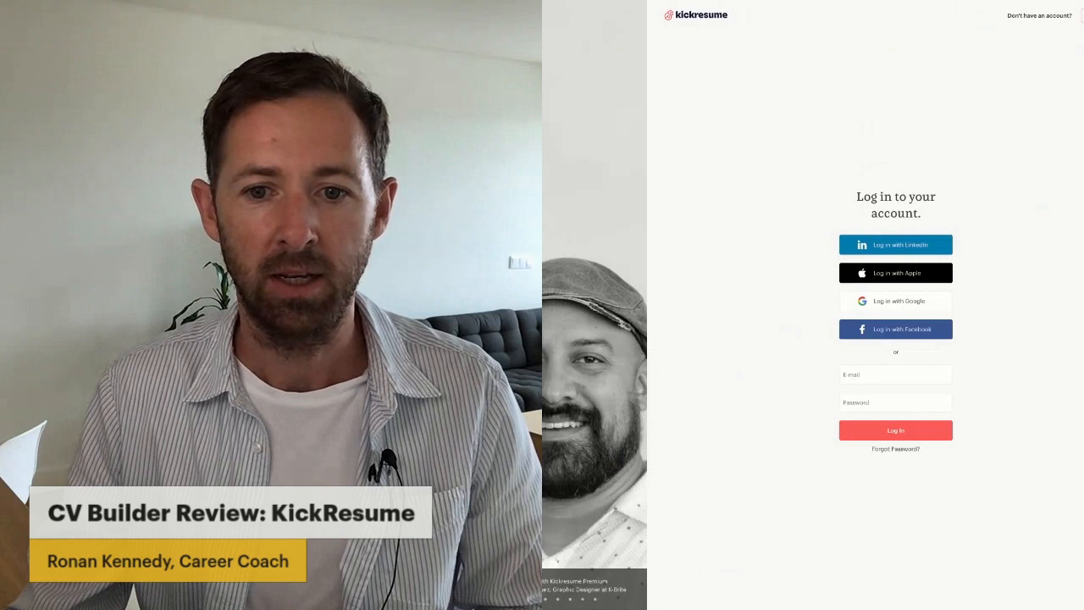
mouse_move(942, 302)
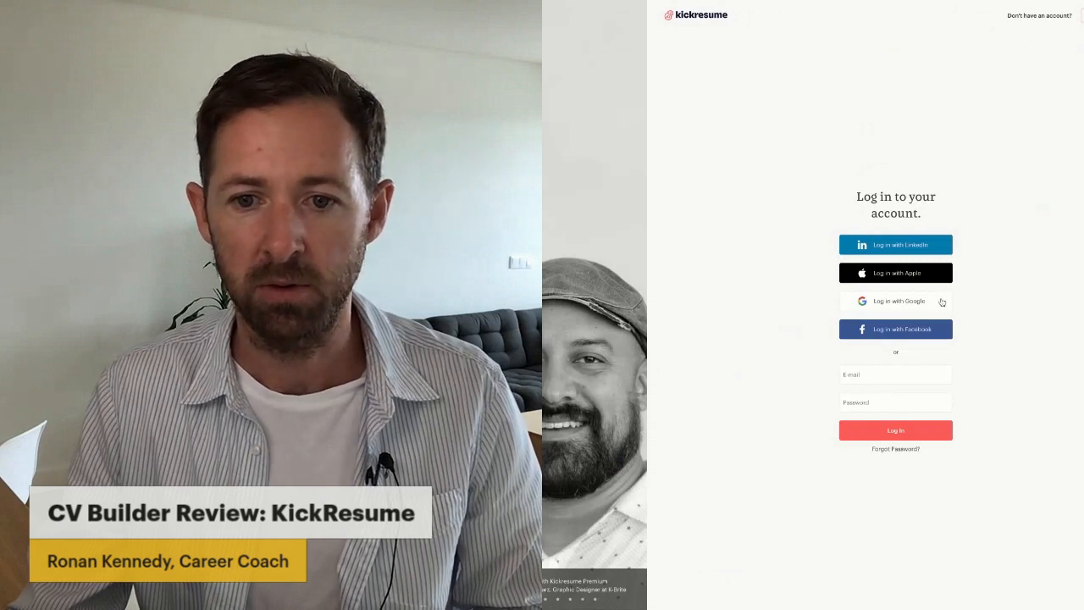
click(896, 301)
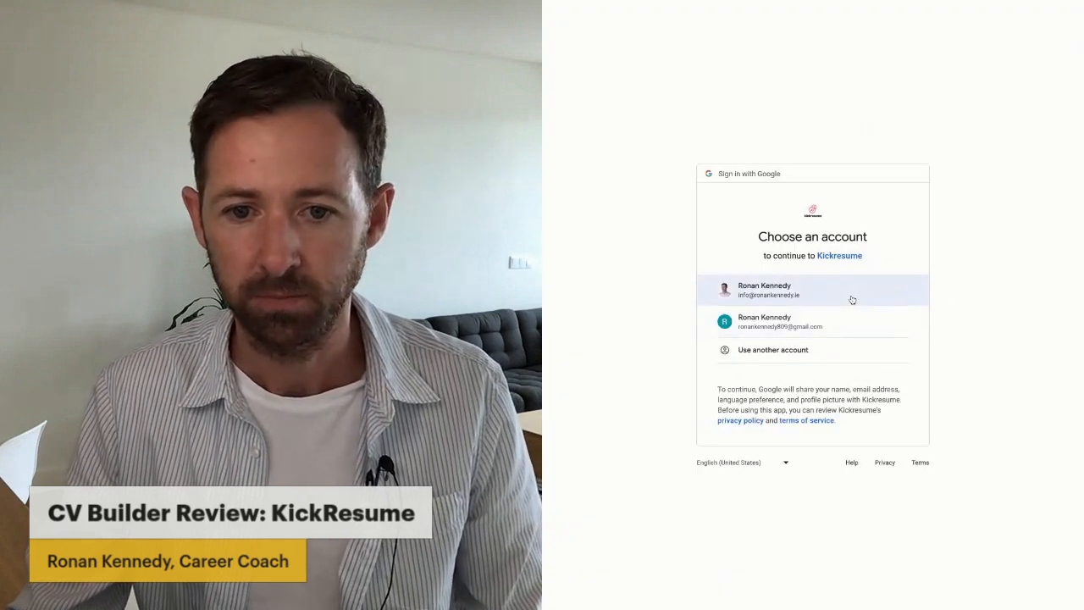
click(810, 289)
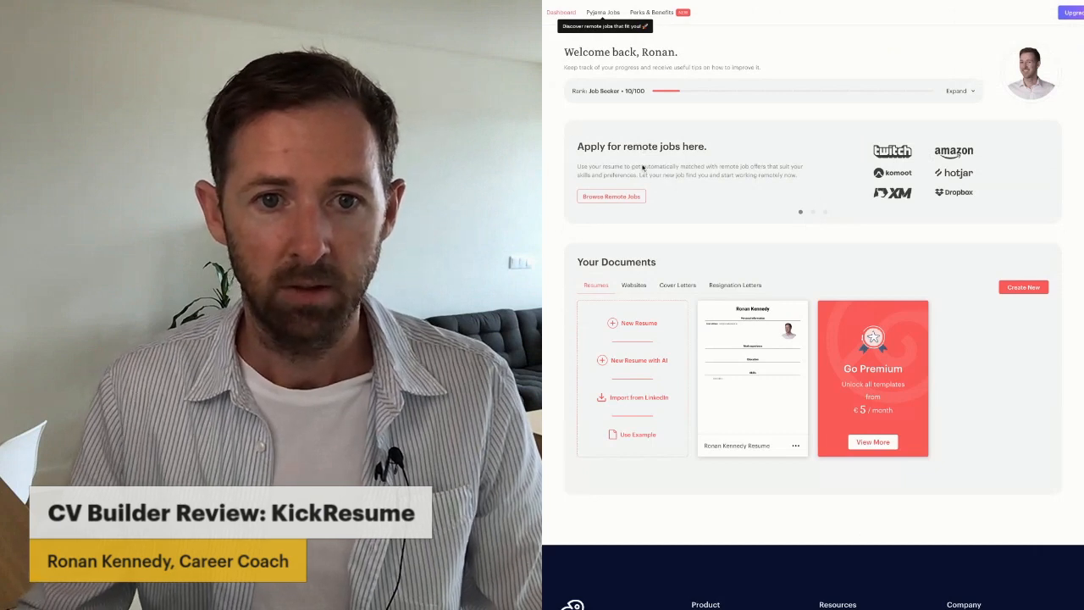
mouse_move(725, 159)
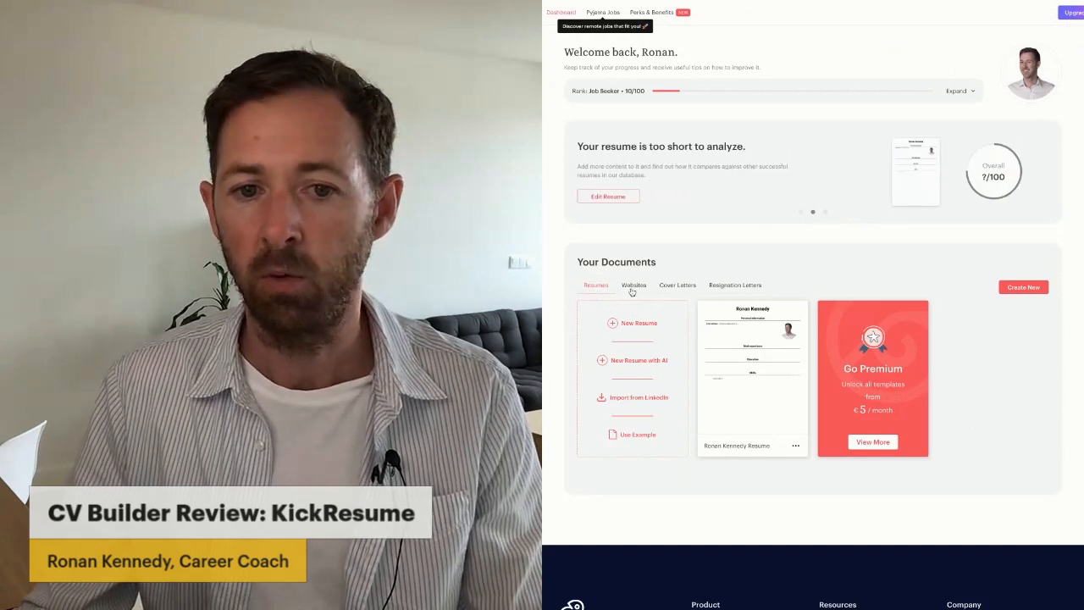
click(633, 285)
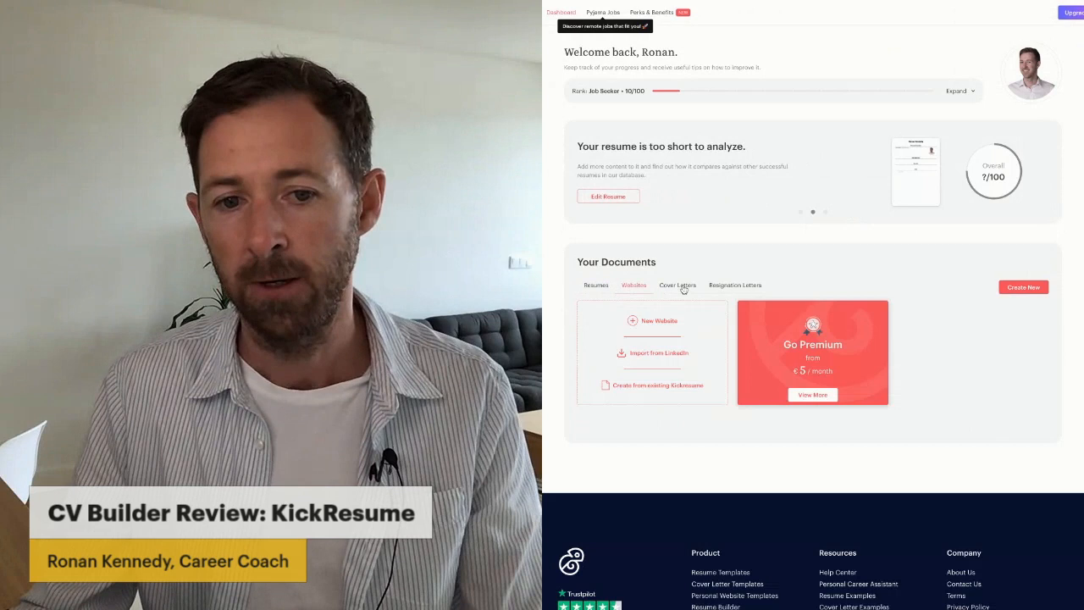
click(677, 284)
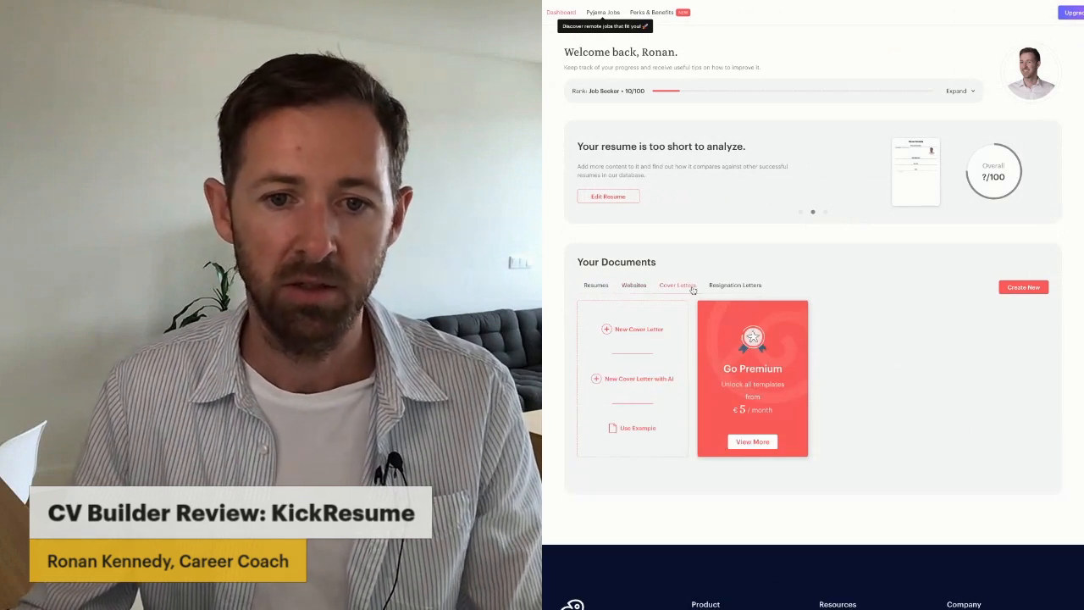
click(736, 285)
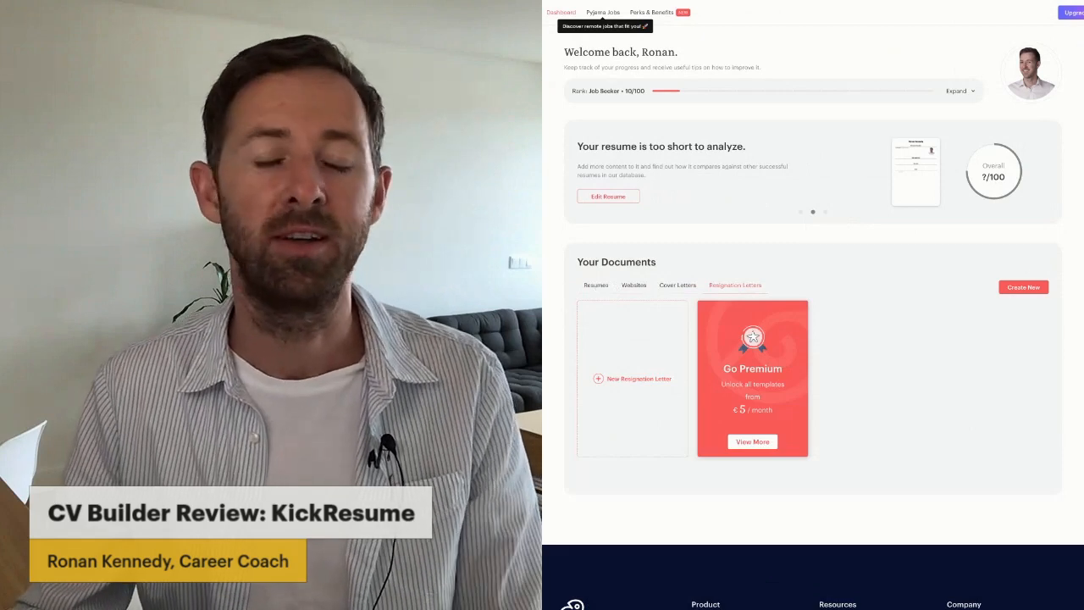
click(596, 285)
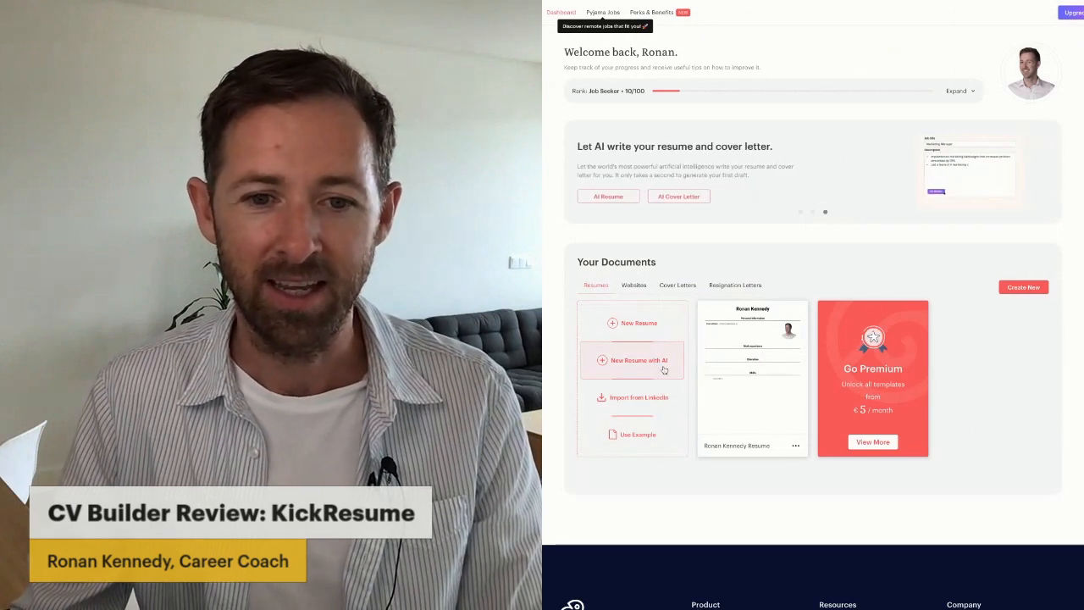
- Start a new AI resume, giving the wizard the name Ronan and job title Career Coach
click(639, 359)
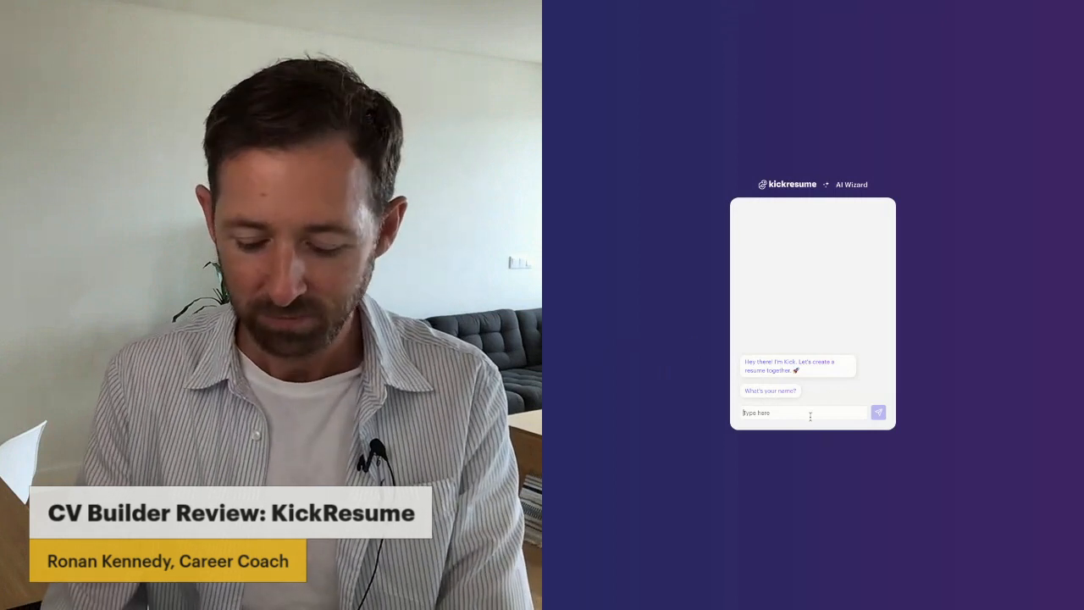
text(Ronan)
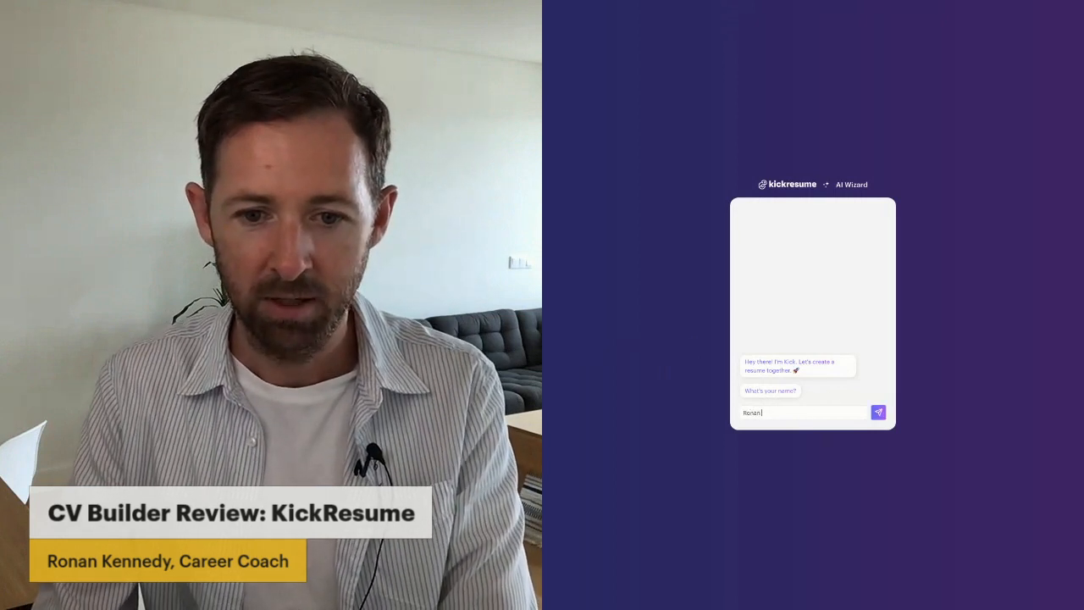
click(878, 414)
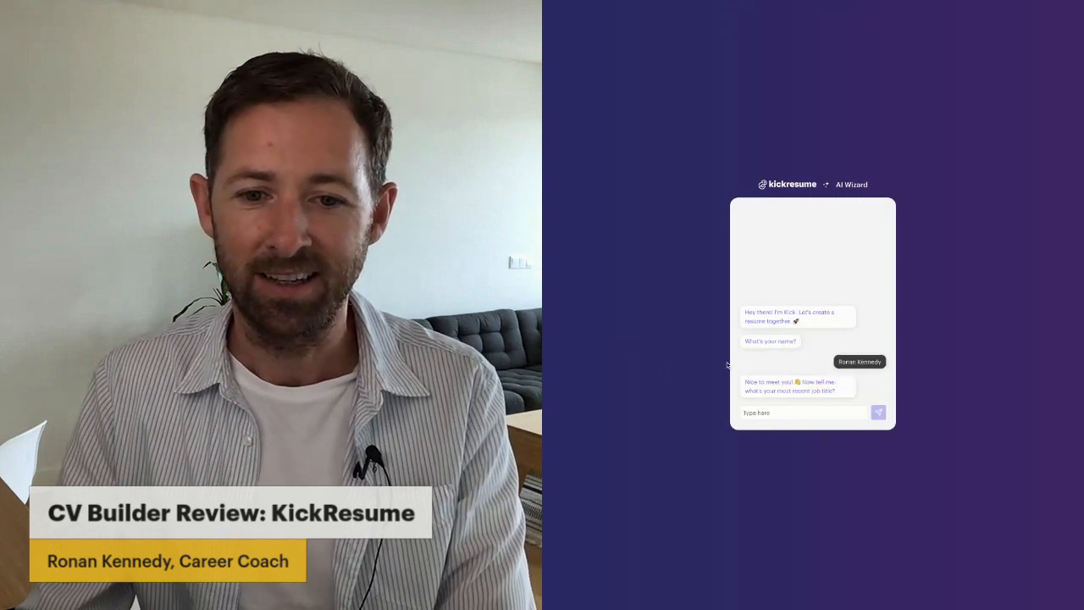
text(Cal)
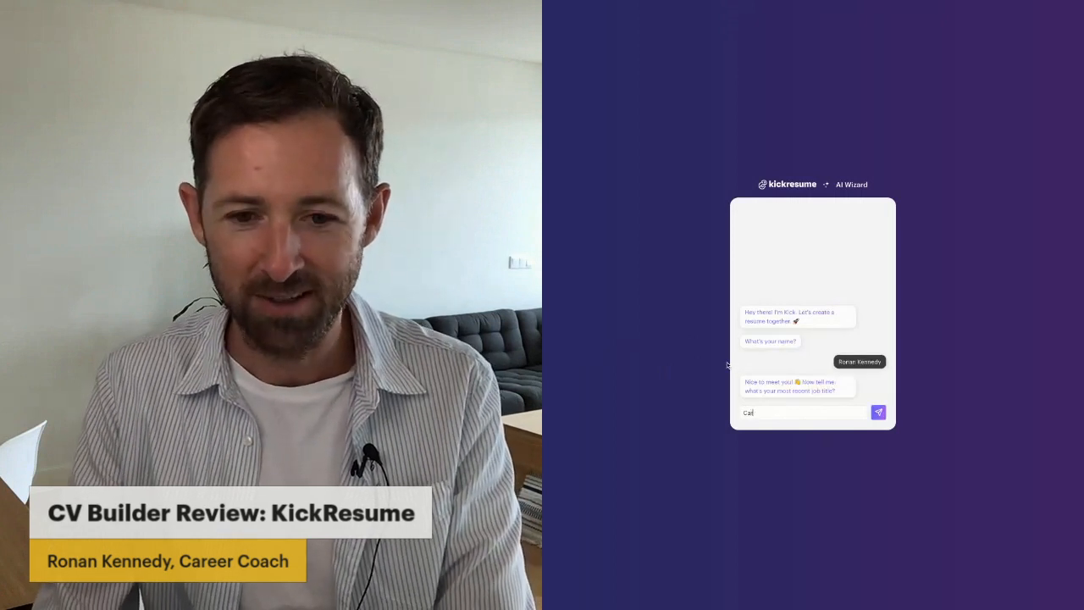
text(Career Coach)
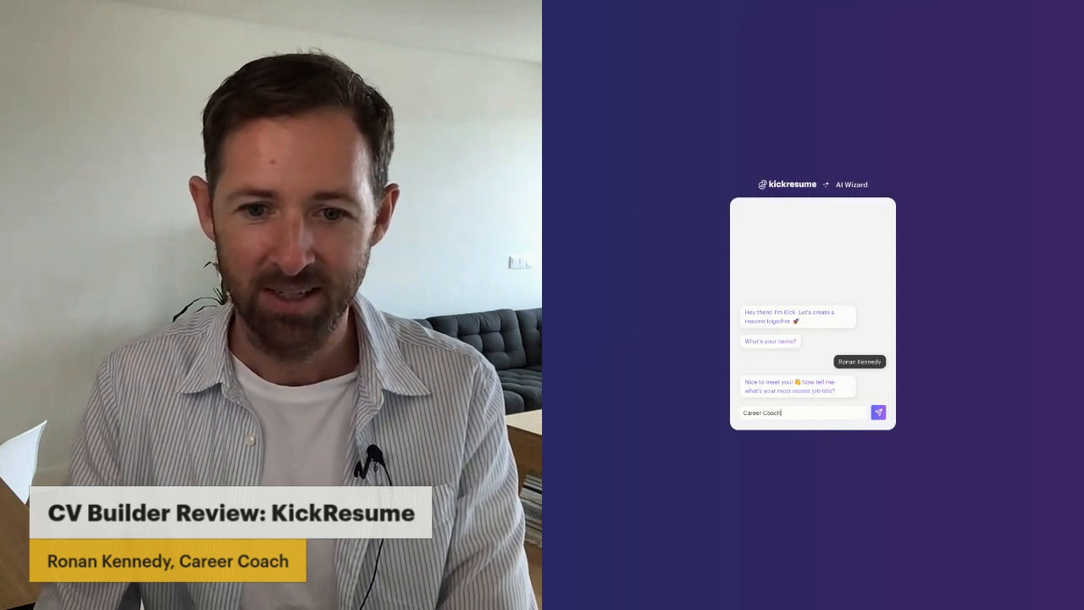
click(877, 413)
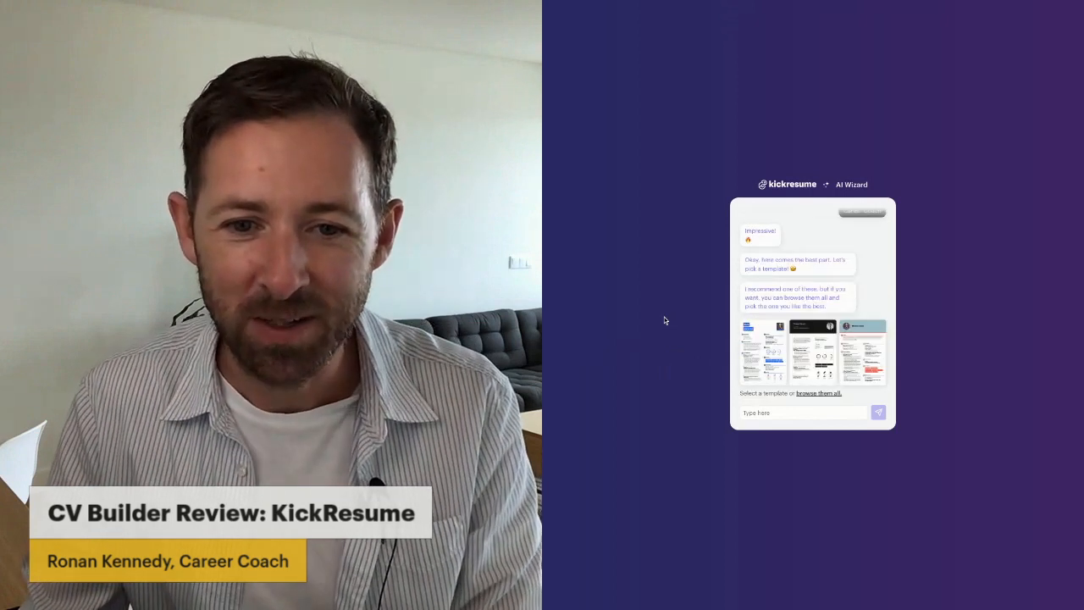
mouse_move(688, 318)
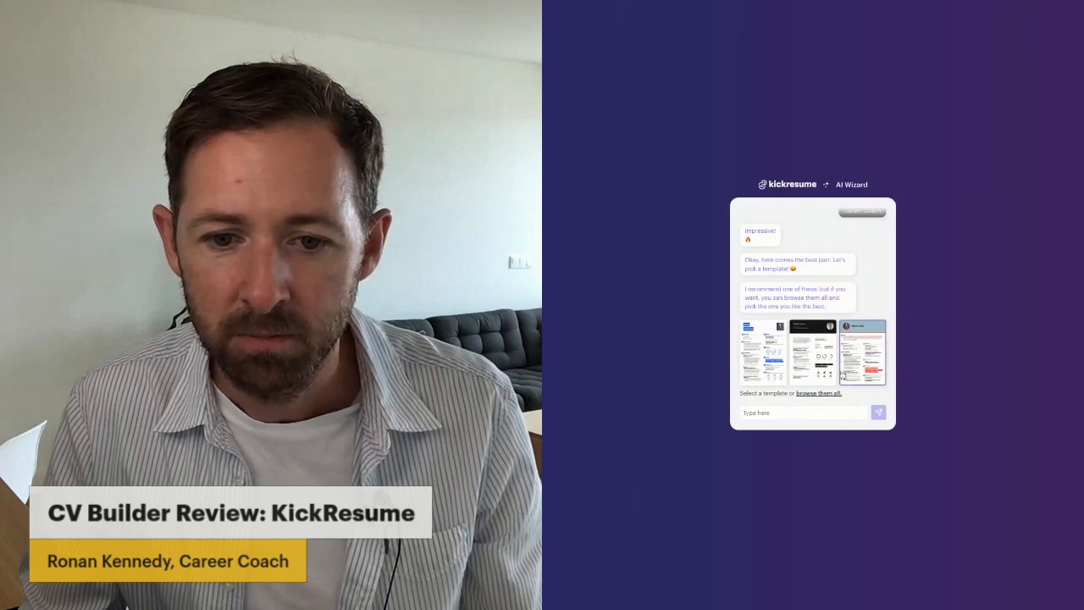
- Browse the full resume template gallery from the AI wizard
click(816, 393)
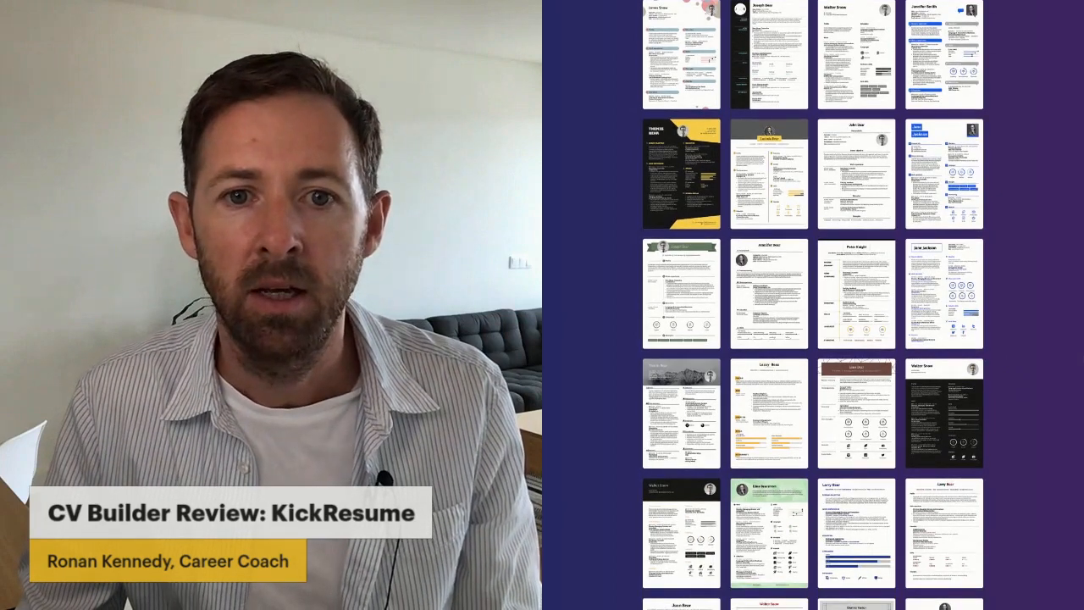
scroll(down, 3)
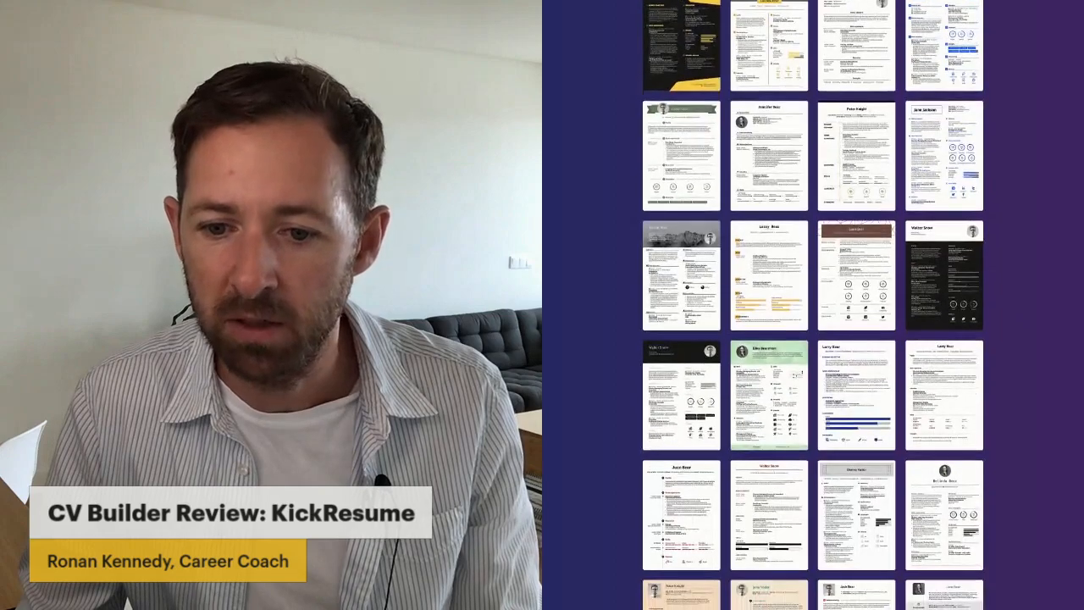
scroll(down, 3)
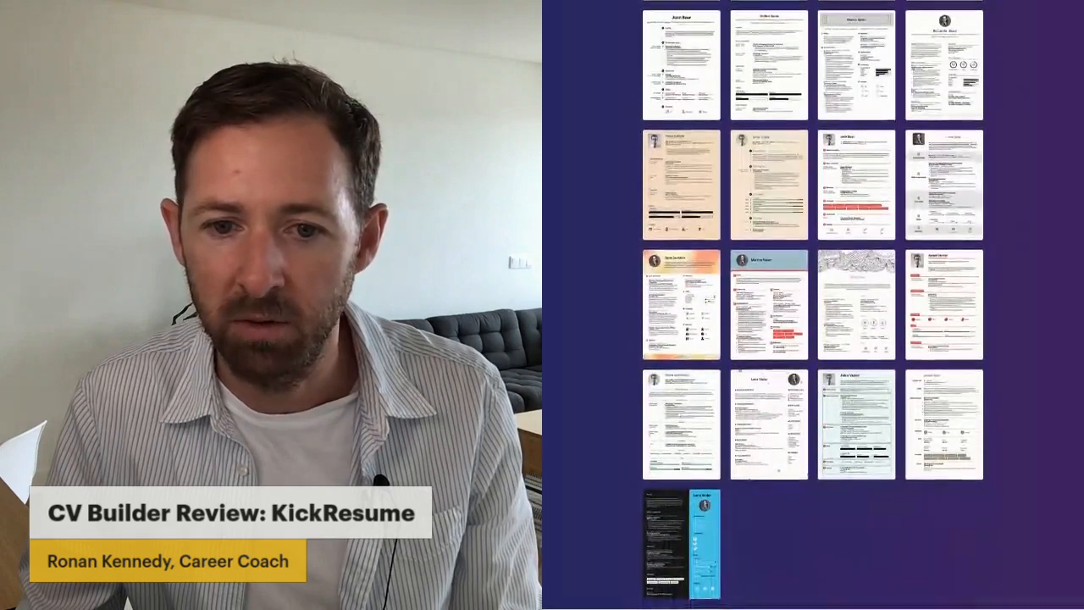
scroll(down, 3)
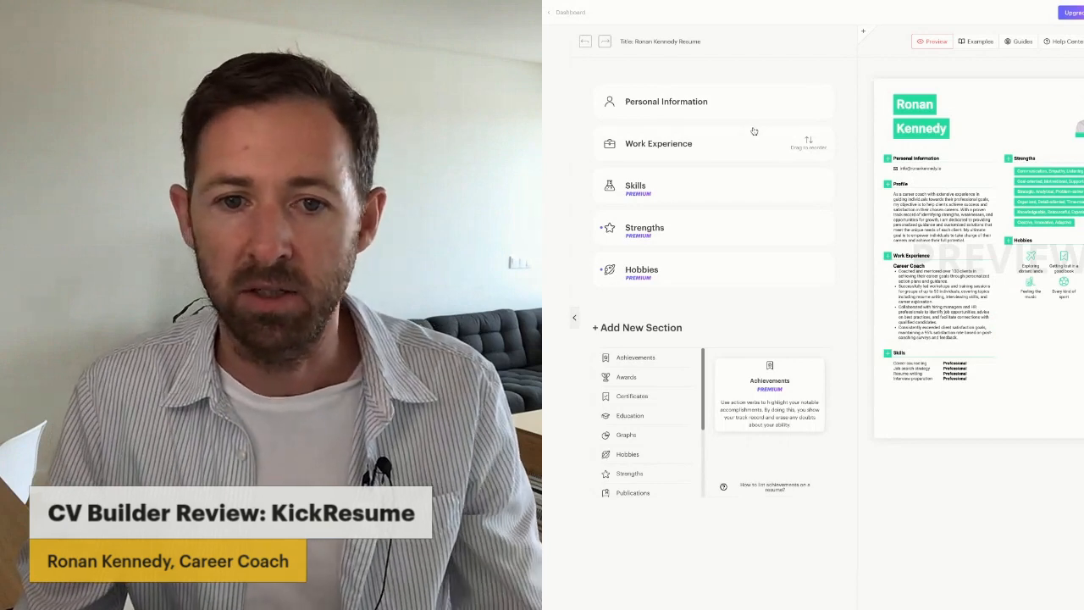
mouse_move(831, 207)
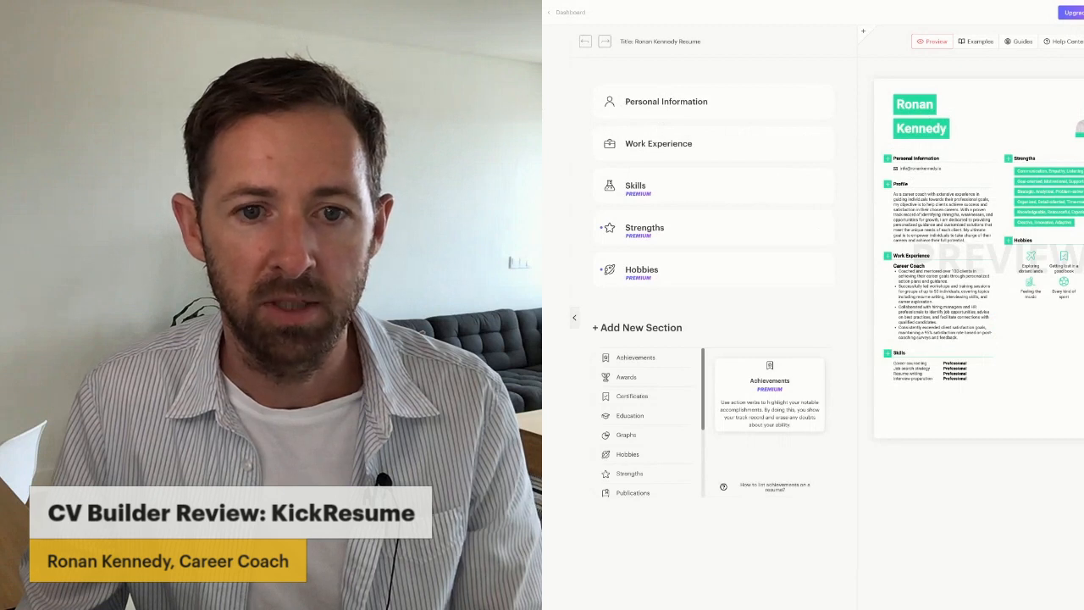
mouse_move(691, 119)
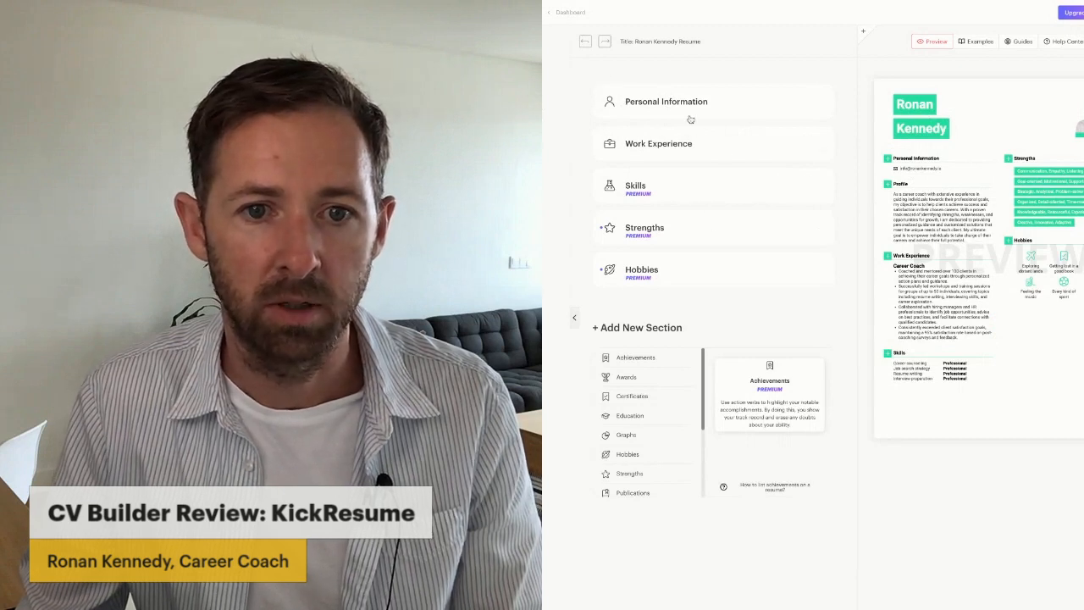
click(667, 101)
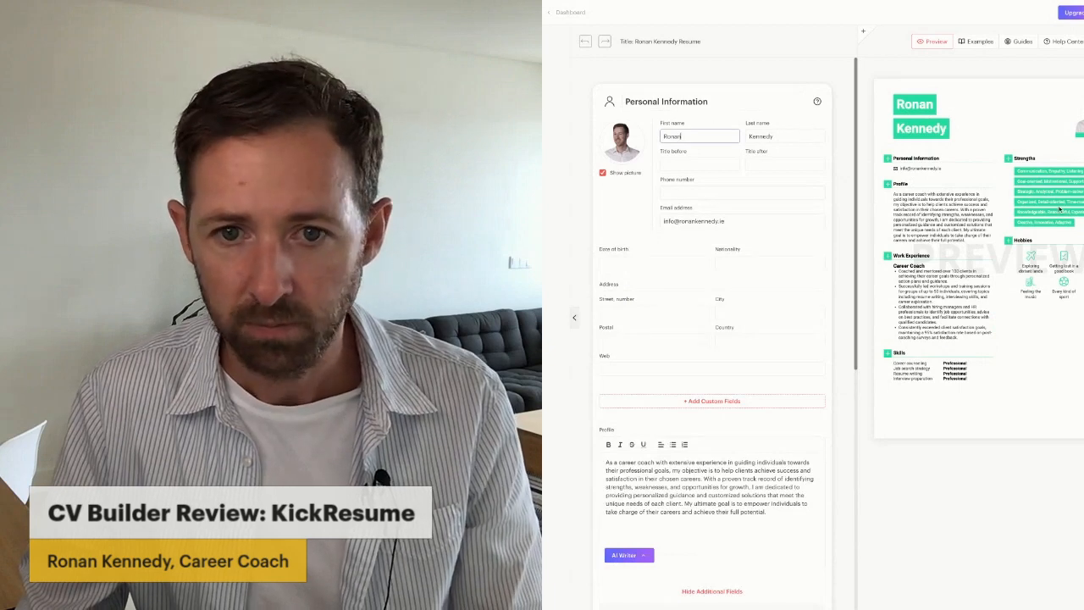
click(742, 193)
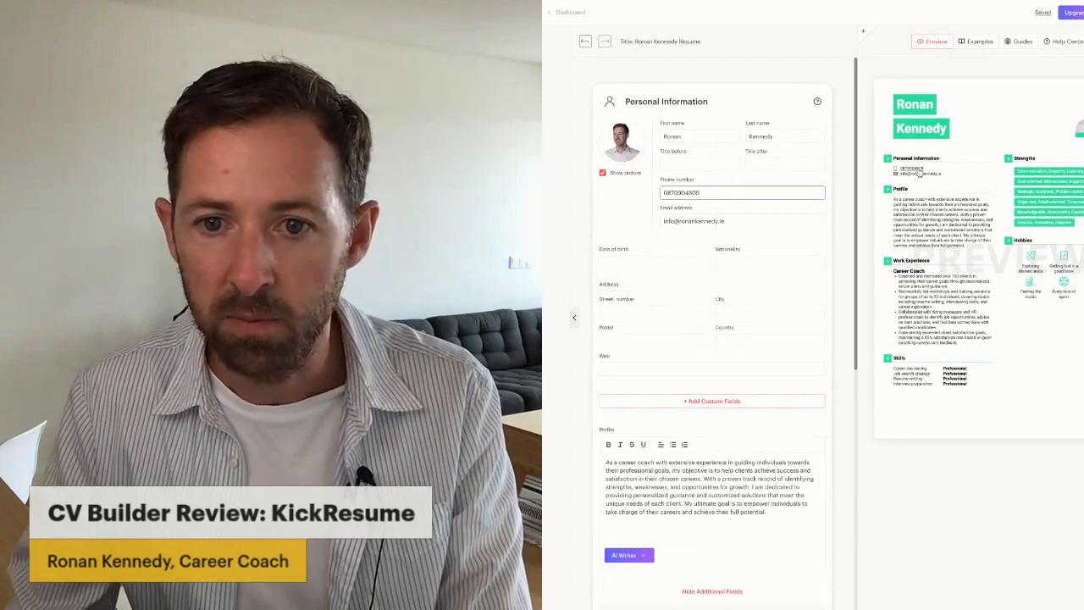
scroll(down, 3)
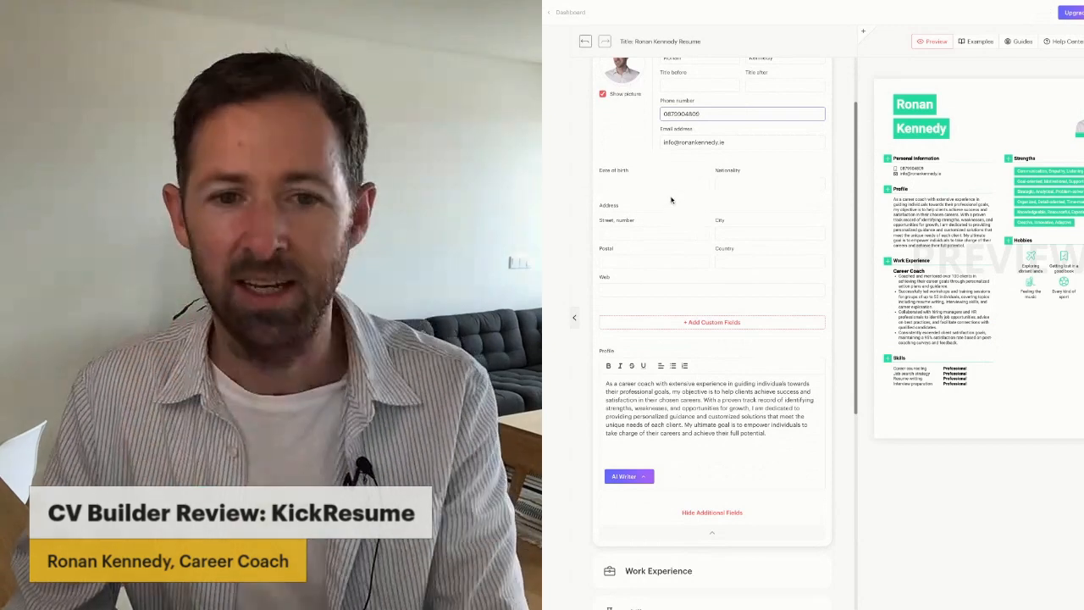
scroll(down, 3)
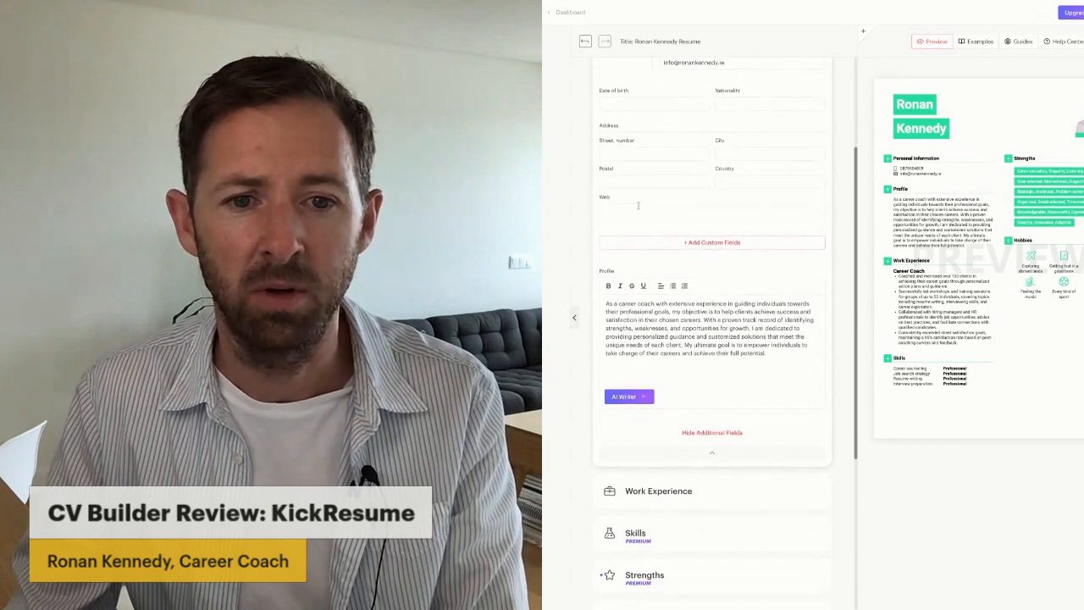
scroll(down, 3)
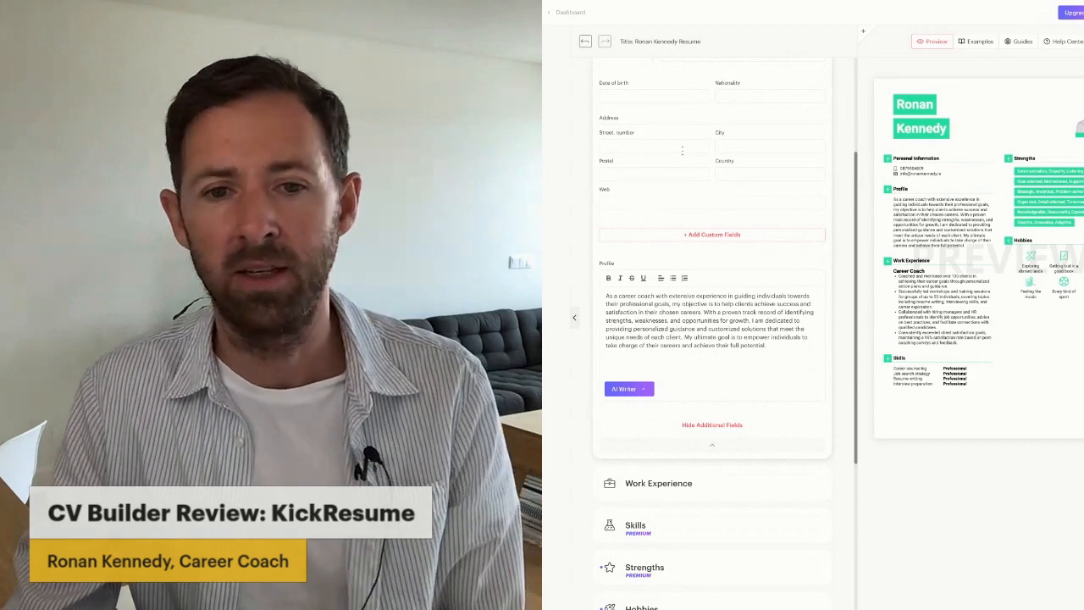
scroll(down, 3)
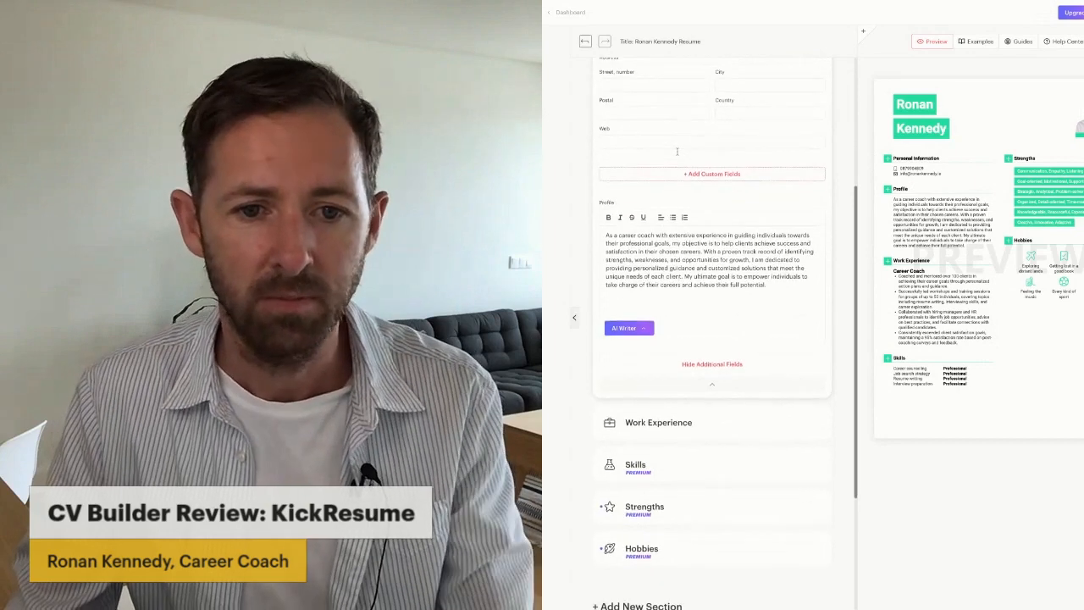
scroll(down, 3)
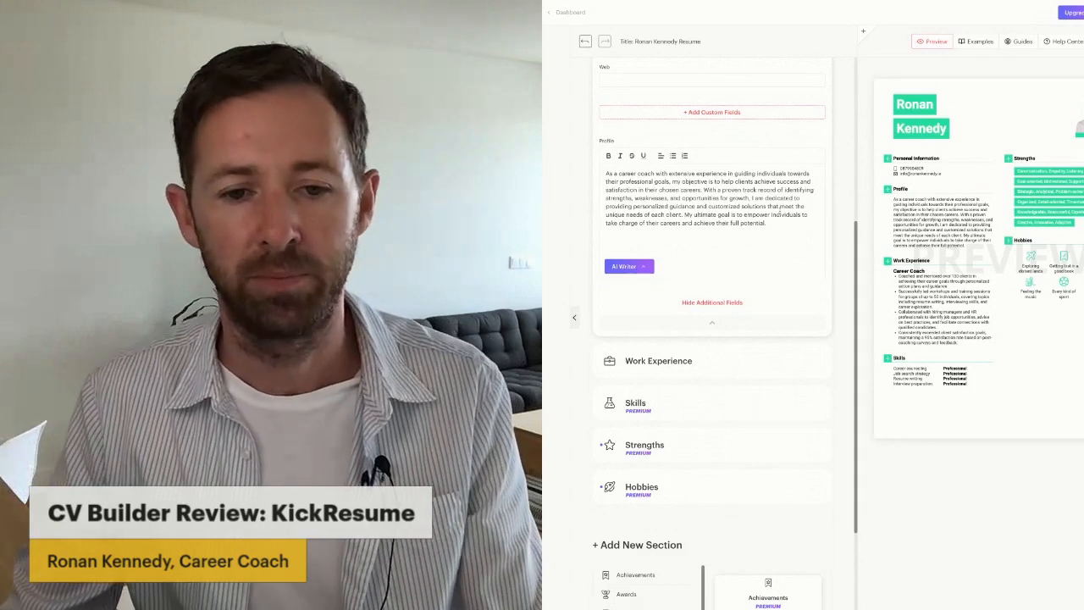
- Mark the Career Coach work experience entry as 'I currently work here'
scroll(down, 3)
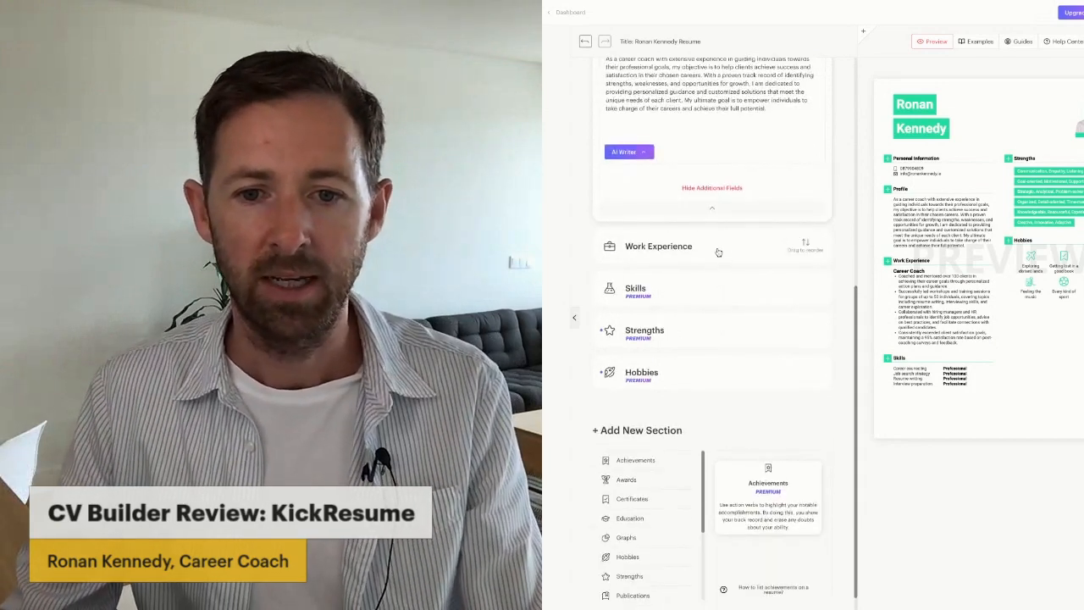
click(659, 246)
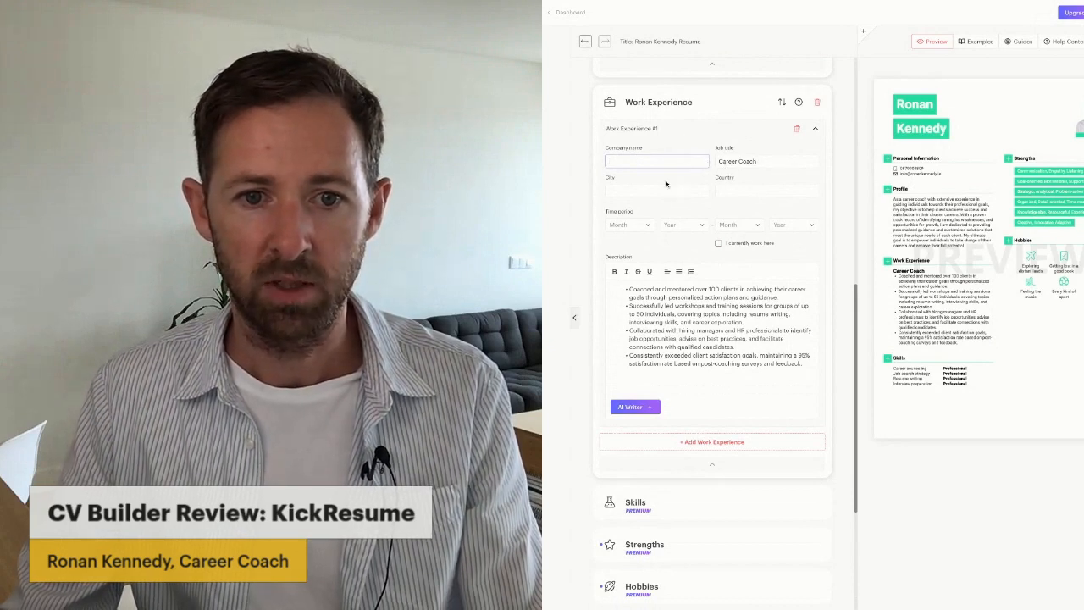
mouse_move(725, 264)
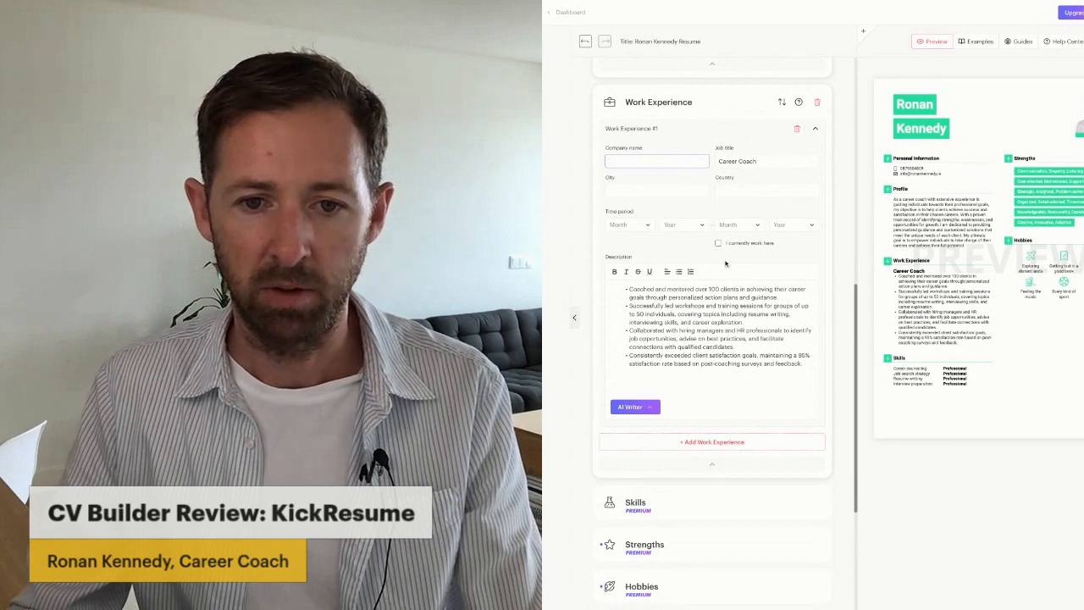
click(719, 244)
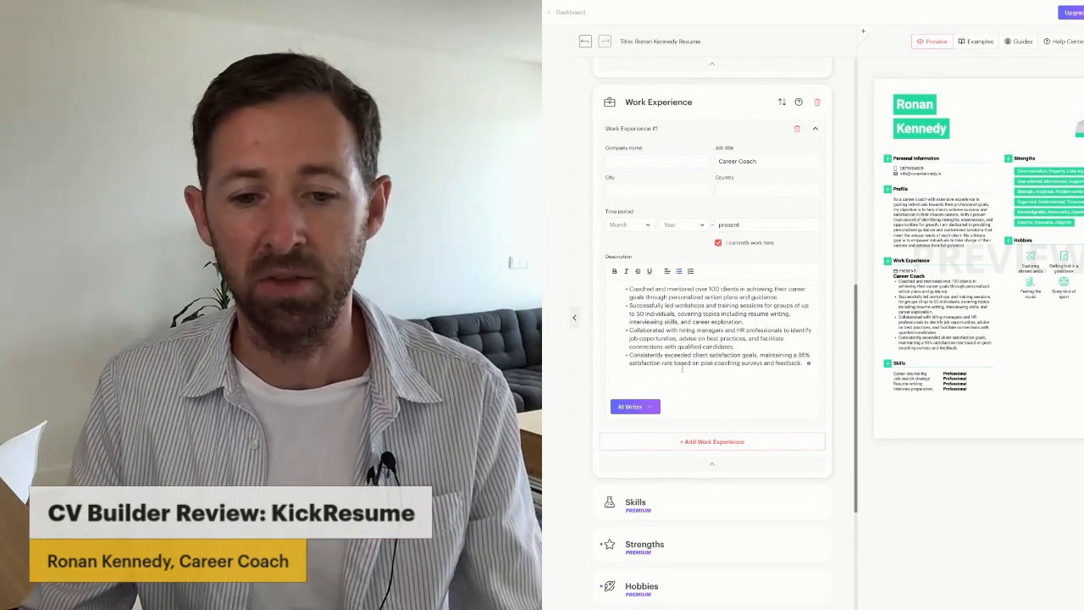
scroll(down, 3)
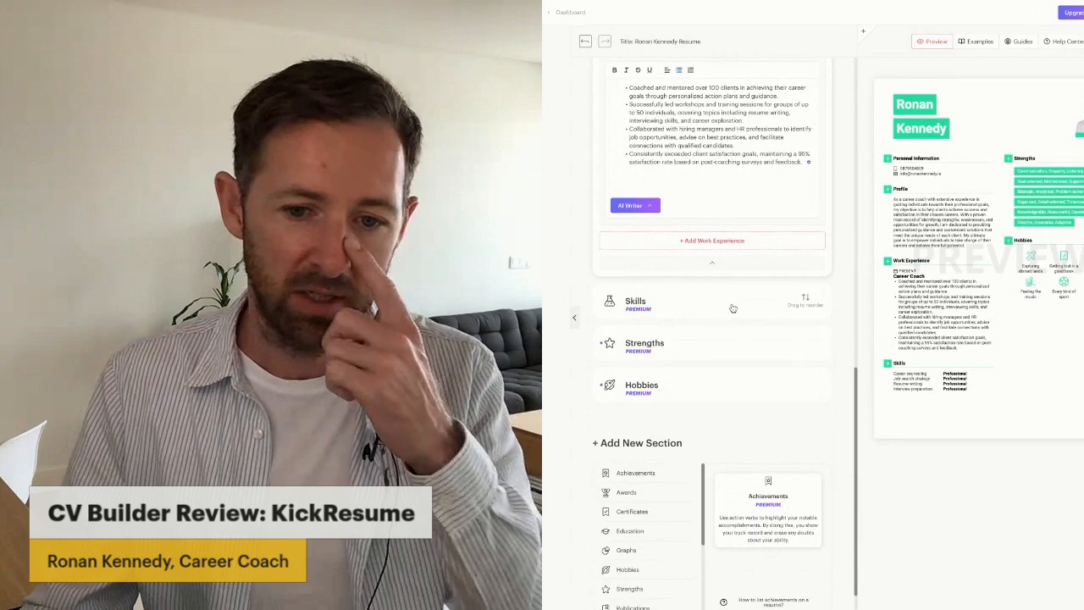
scroll(down, 3)
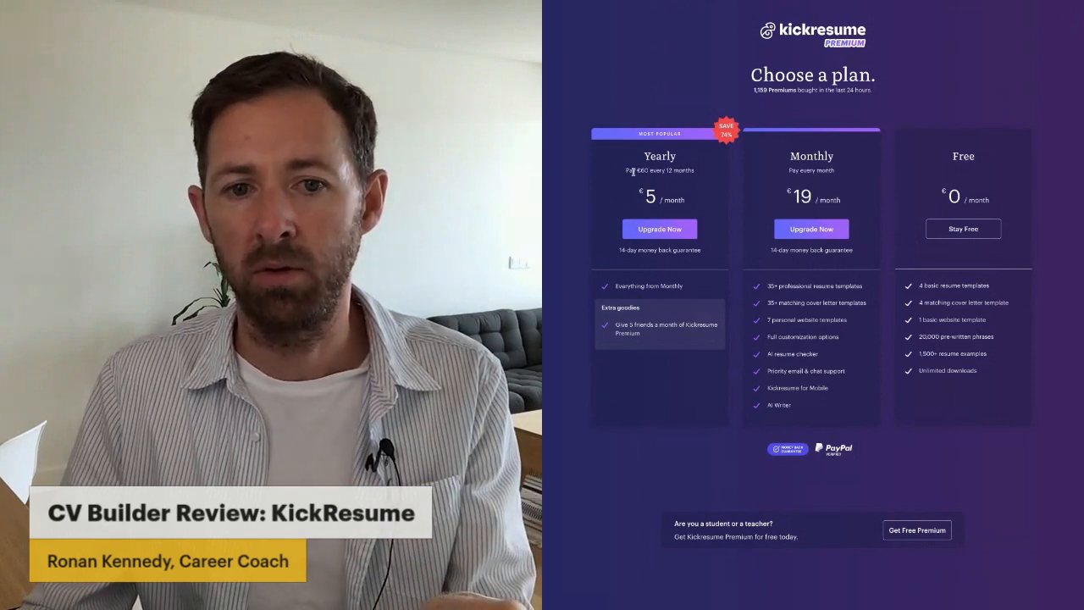
double_click(661, 170)
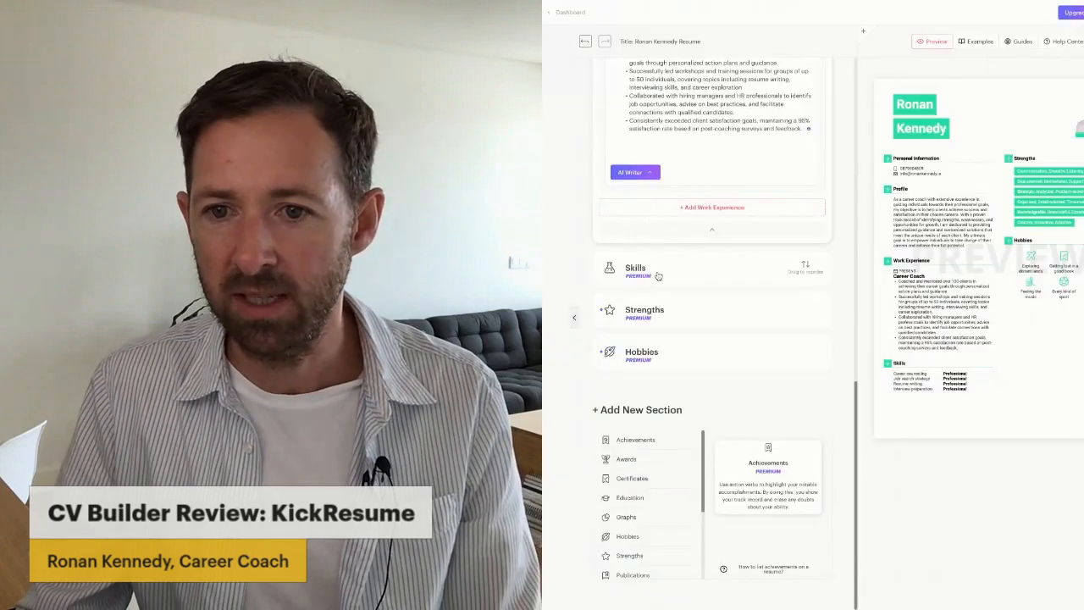
mouse_move(684, 318)
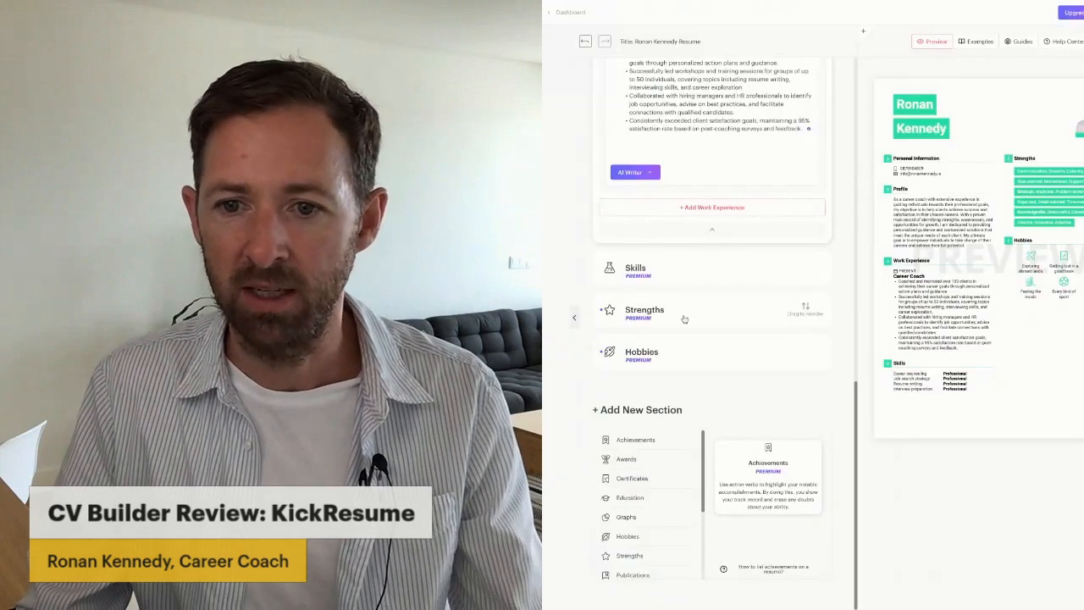
mouse_move(698, 356)
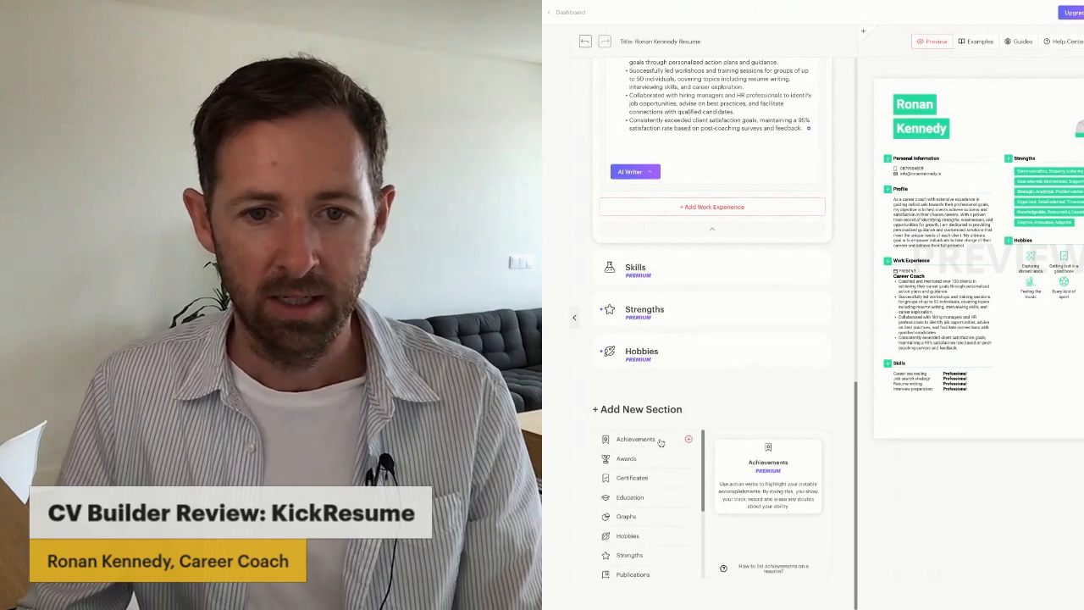
- Add an Achievements section to the resume below Hobbies
click(636, 439)
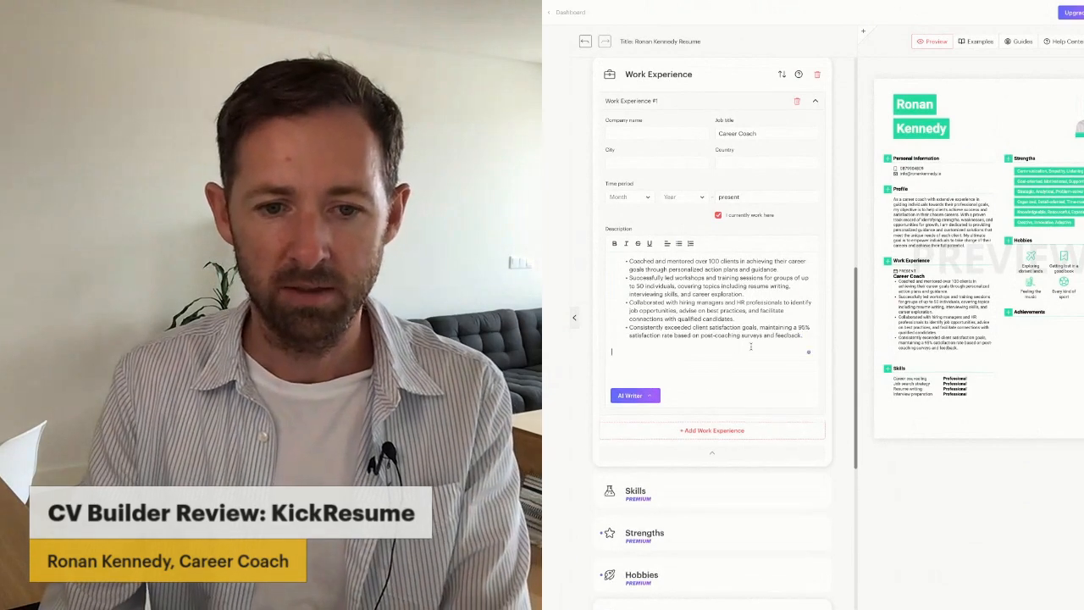
text(Achievements:)
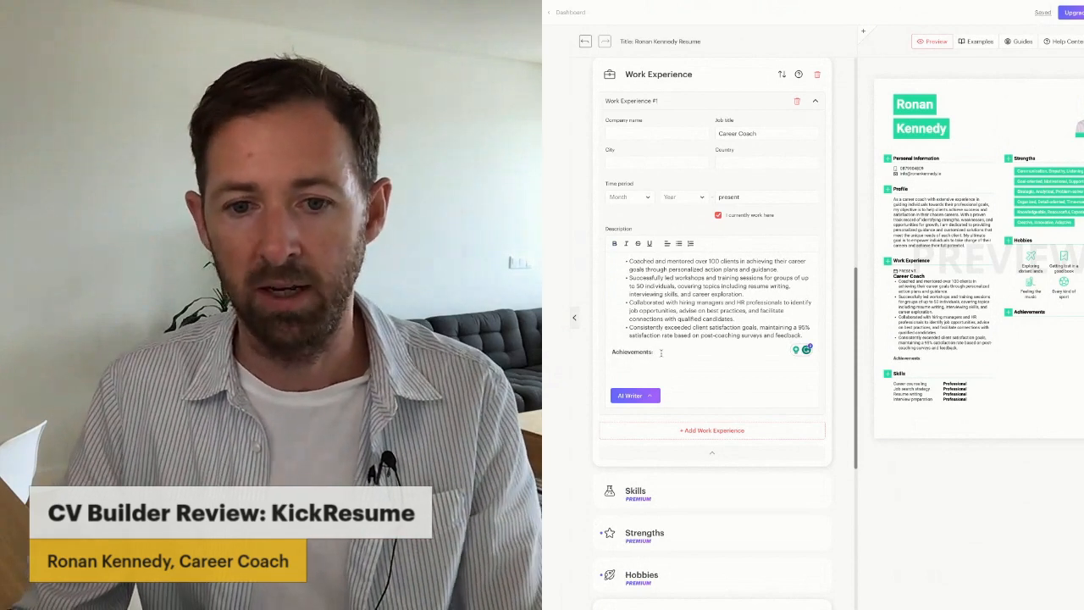
scroll(down, 3)
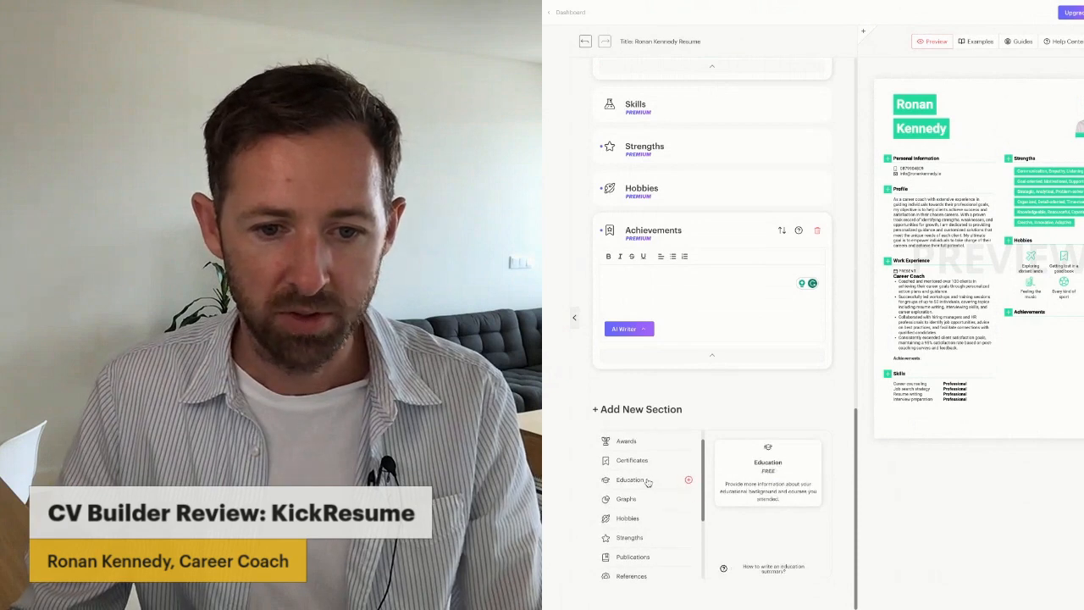
- Add Education and Social Media sections to the resume
click(630, 479)
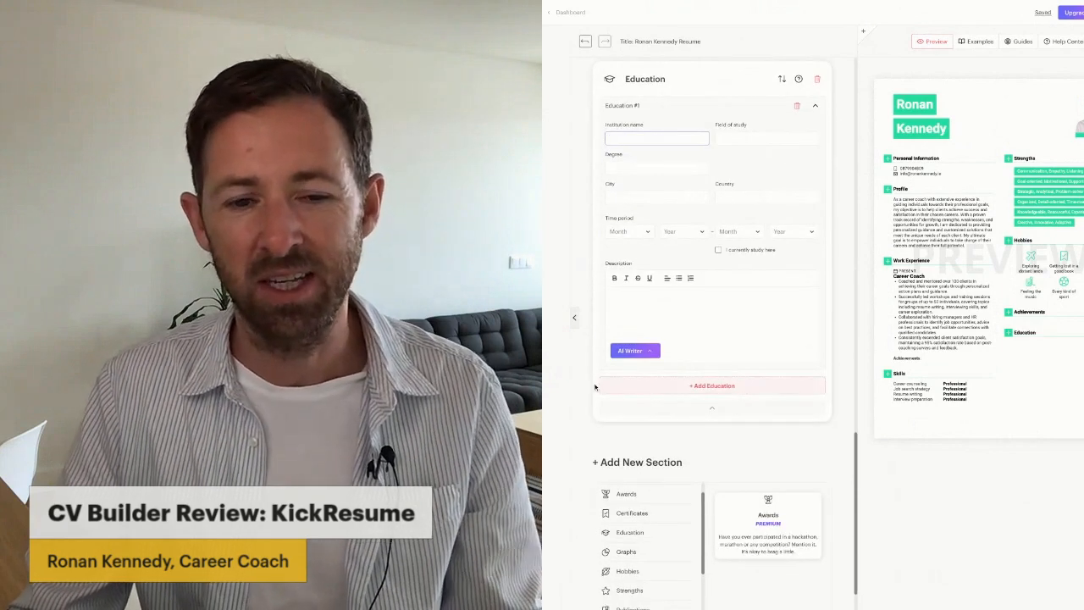
scroll(down, 3)
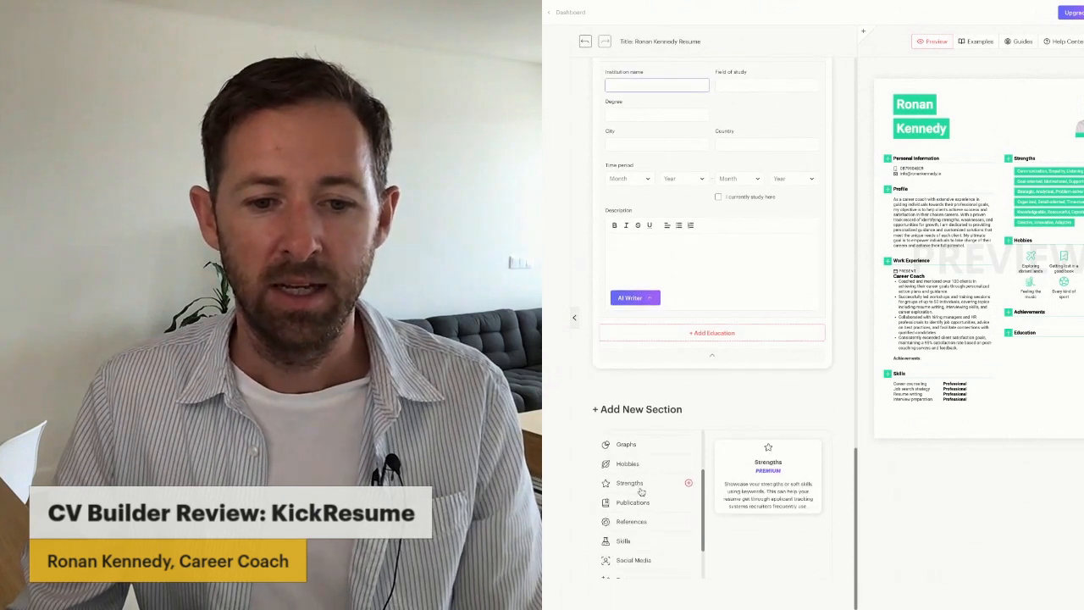
scroll(down, 3)
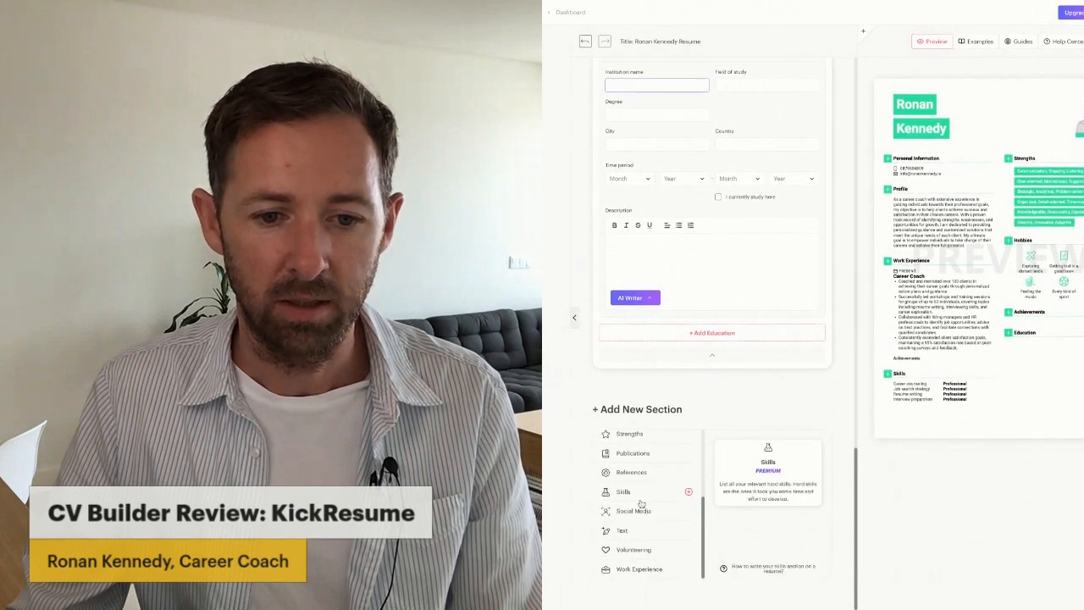
click(633, 512)
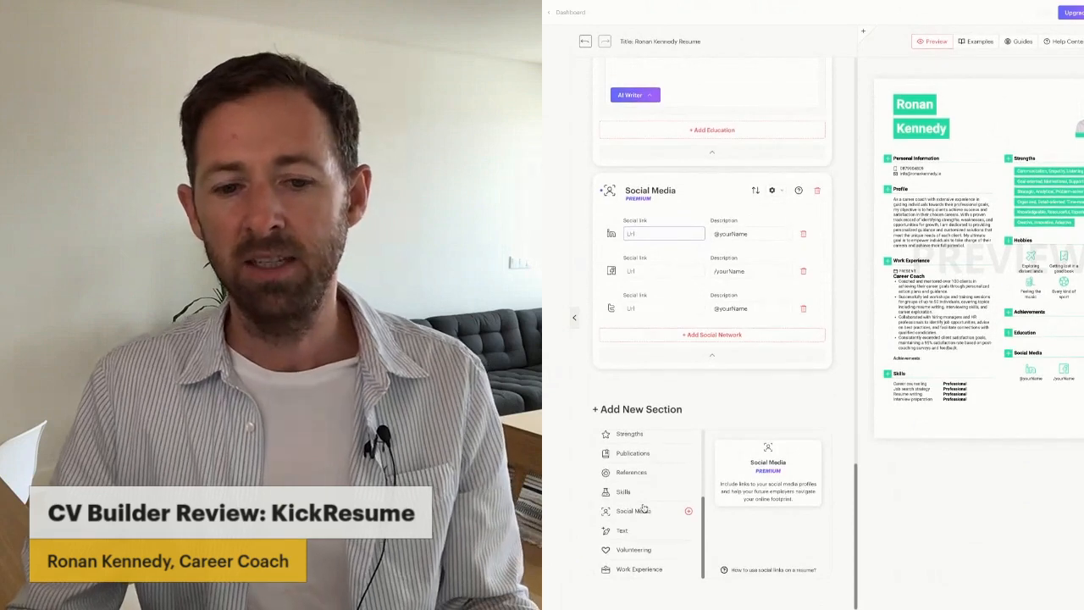
mouse_move(624, 491)
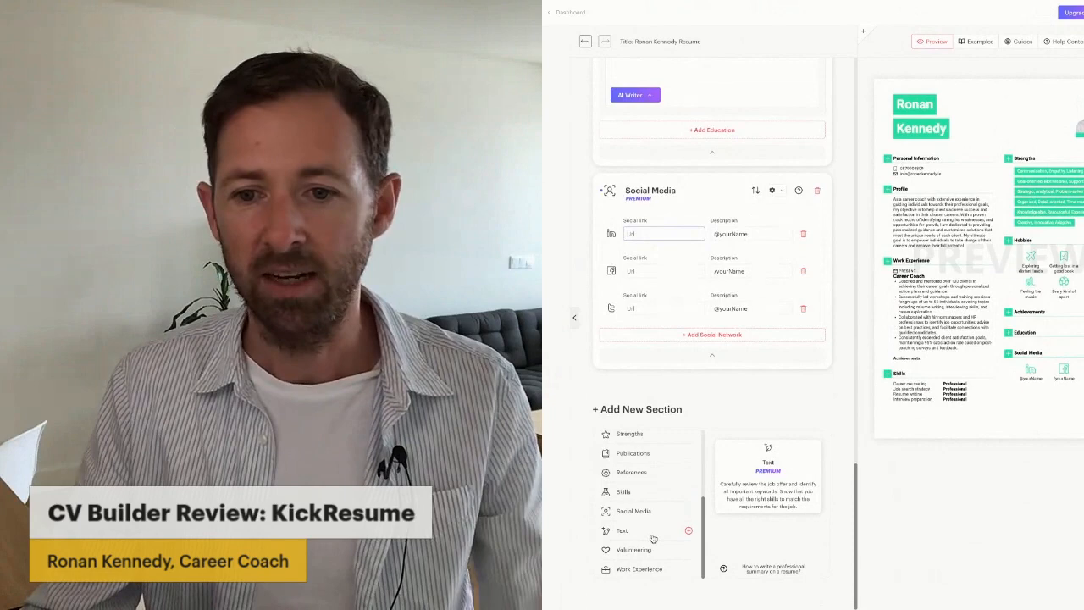
mouse_move(633, 549)
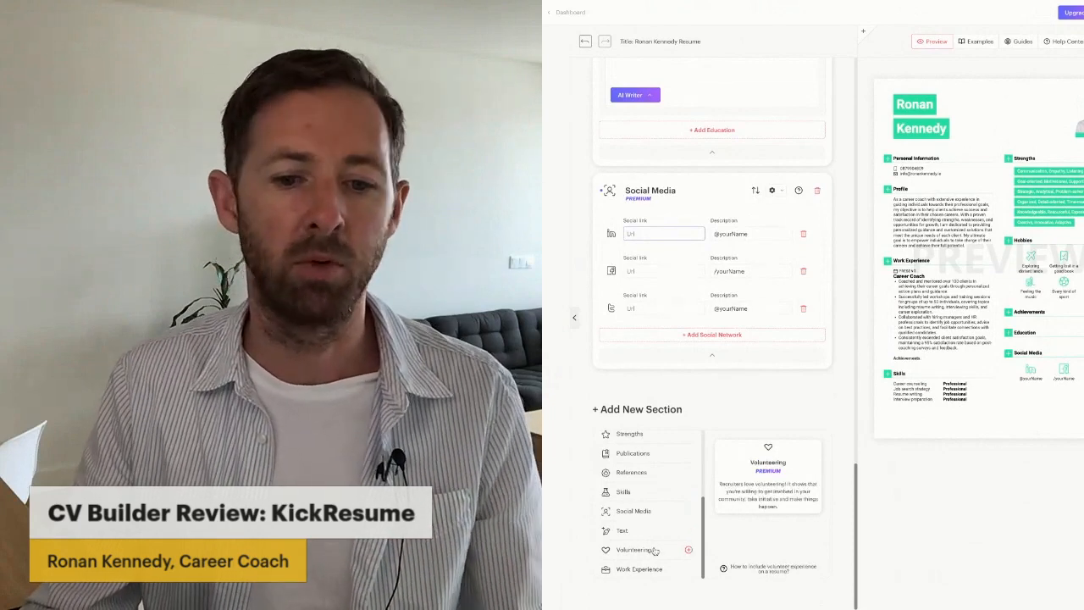
- Add a Volunteering section to the resume
click(621, 531)
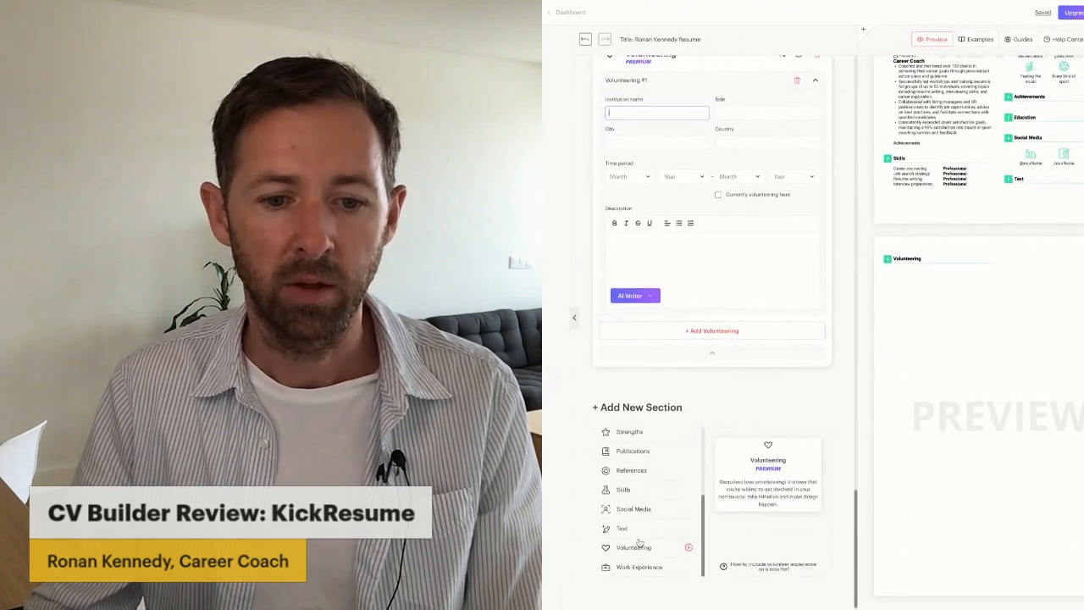
- Add another Work Experience section to the resume
click(641, 569)
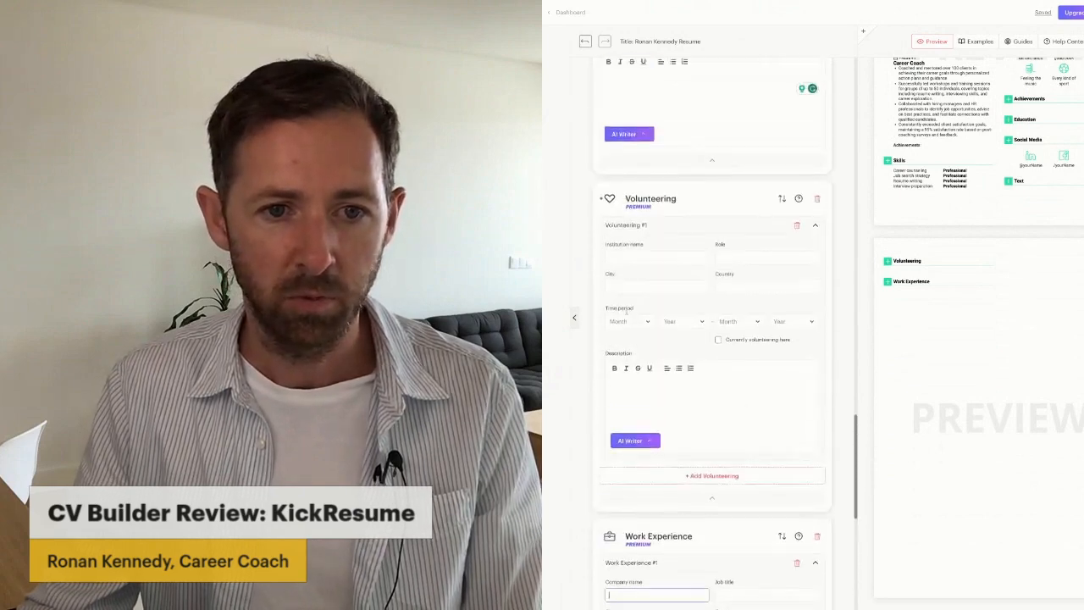
scroll(down, 3)
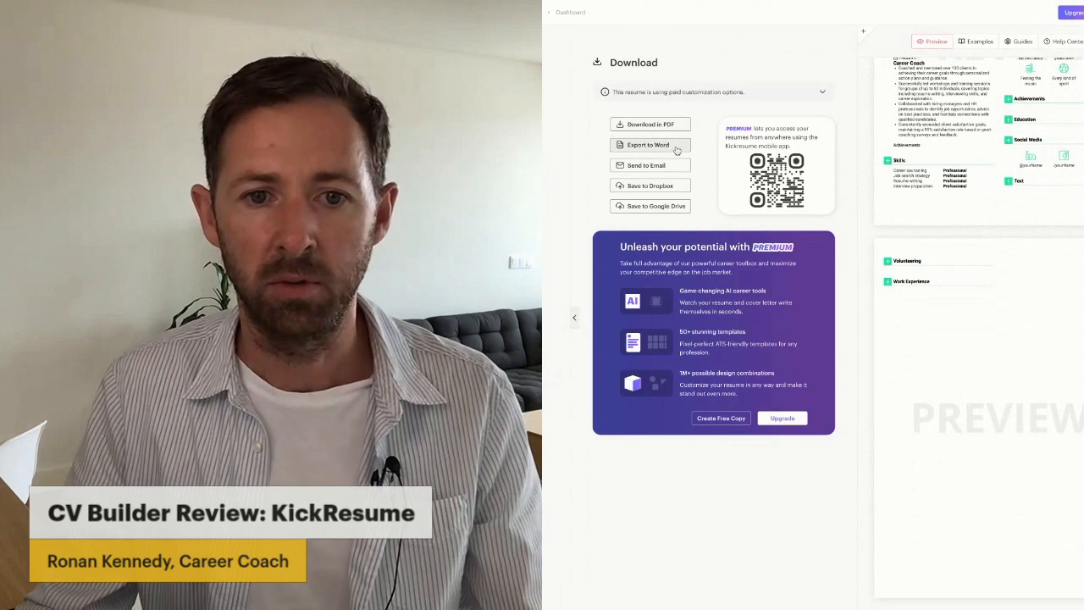
click(783, 416)
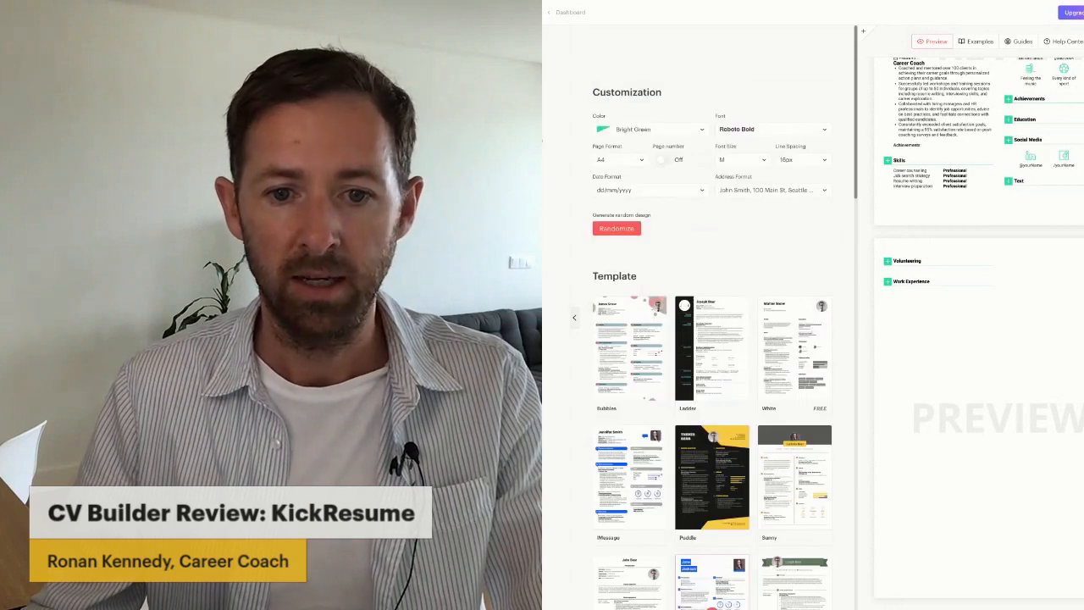
- Scroll the editor to review the Skills, Strengths, Hobbies, Achievements and Education sections
scroll(down, 3)
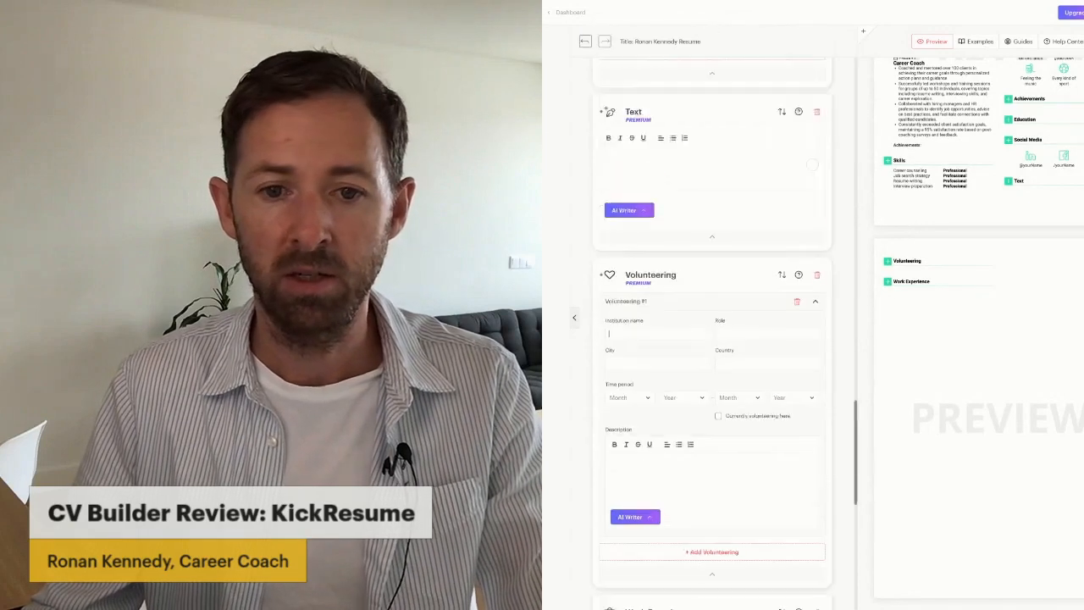
scroll(down, 3)
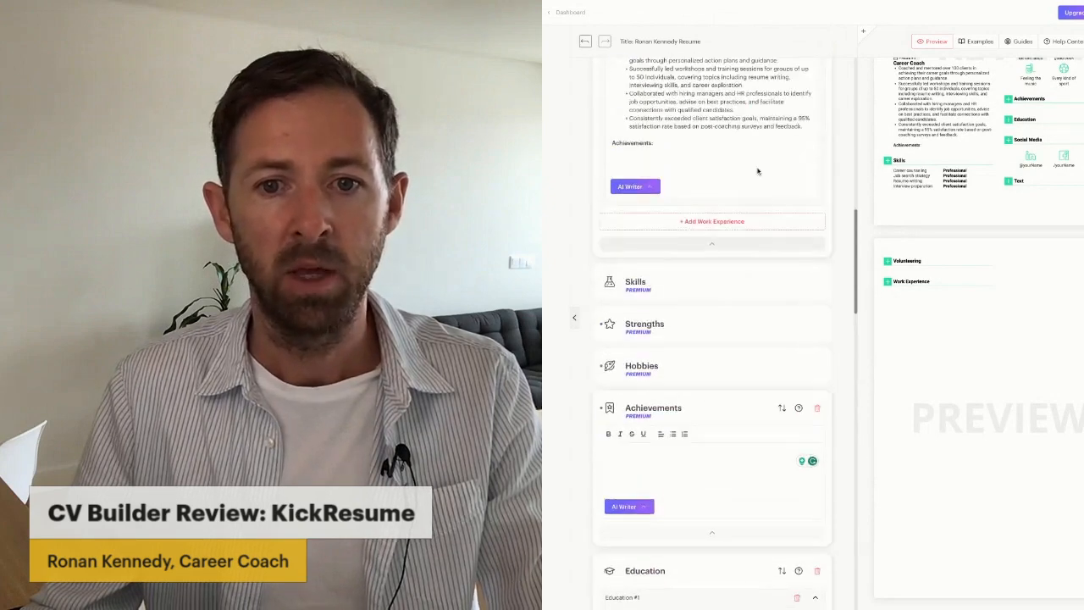